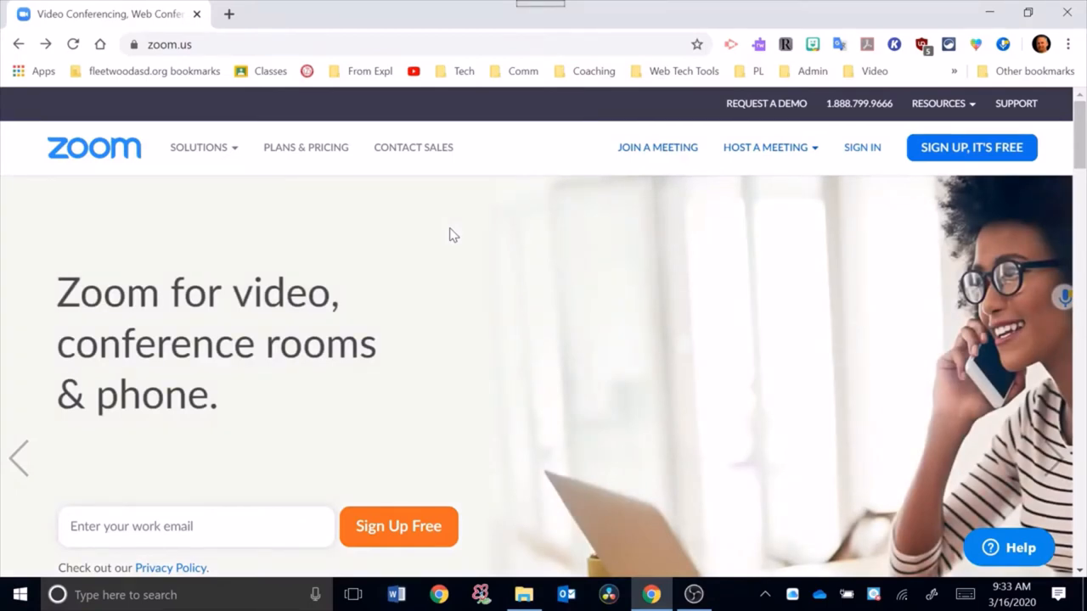
pyautogui.moveTo(863, 146)
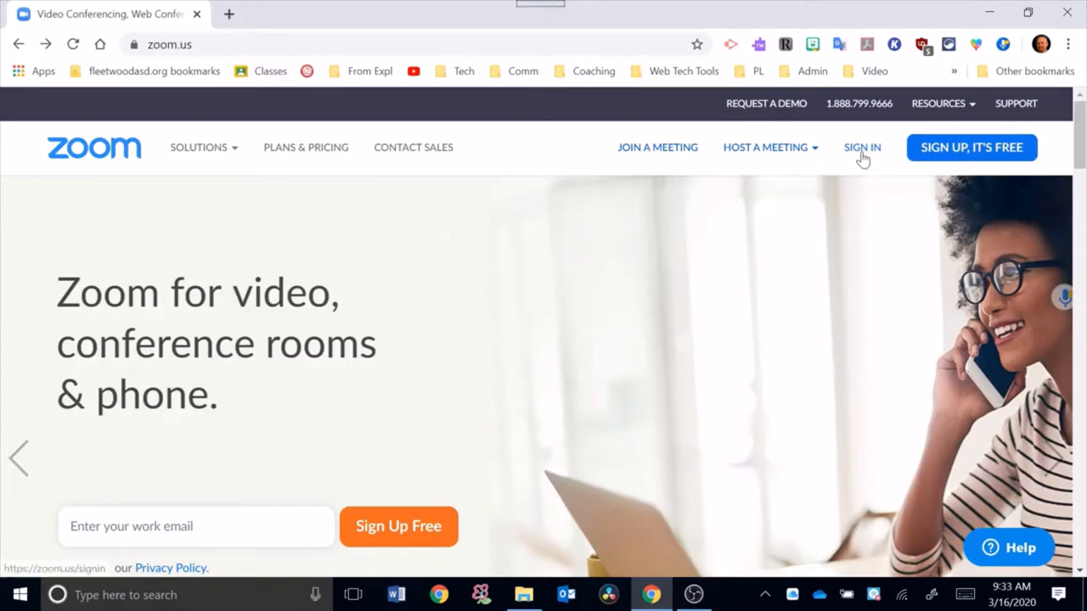
# - Create a Zoom account by signing in with the chosen Google account and confirming Create Account
pyautogui.click(863, 146)
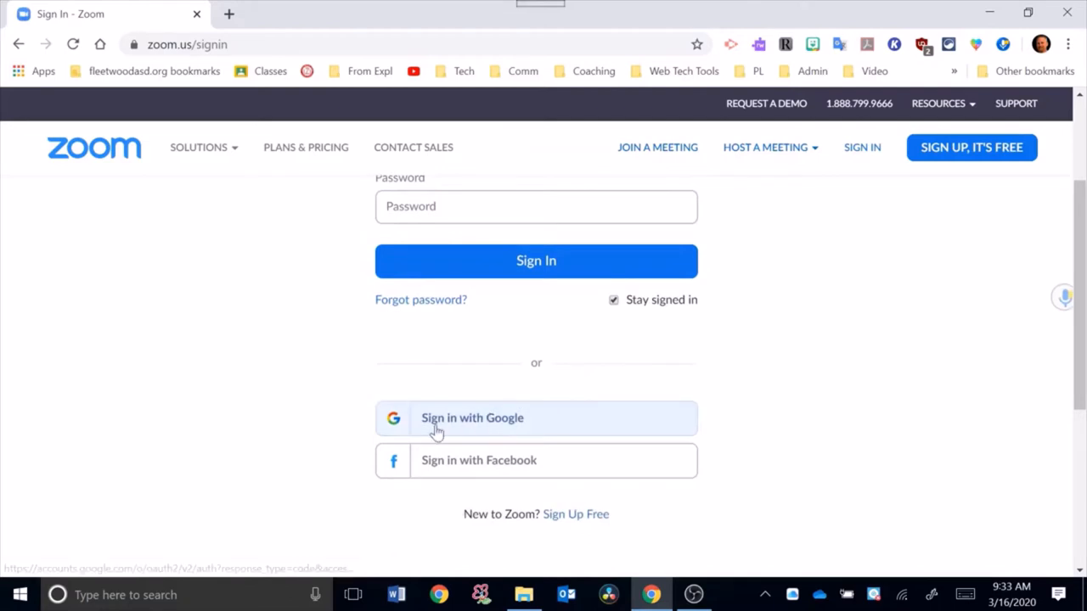
pyautogui.click(472, 418)
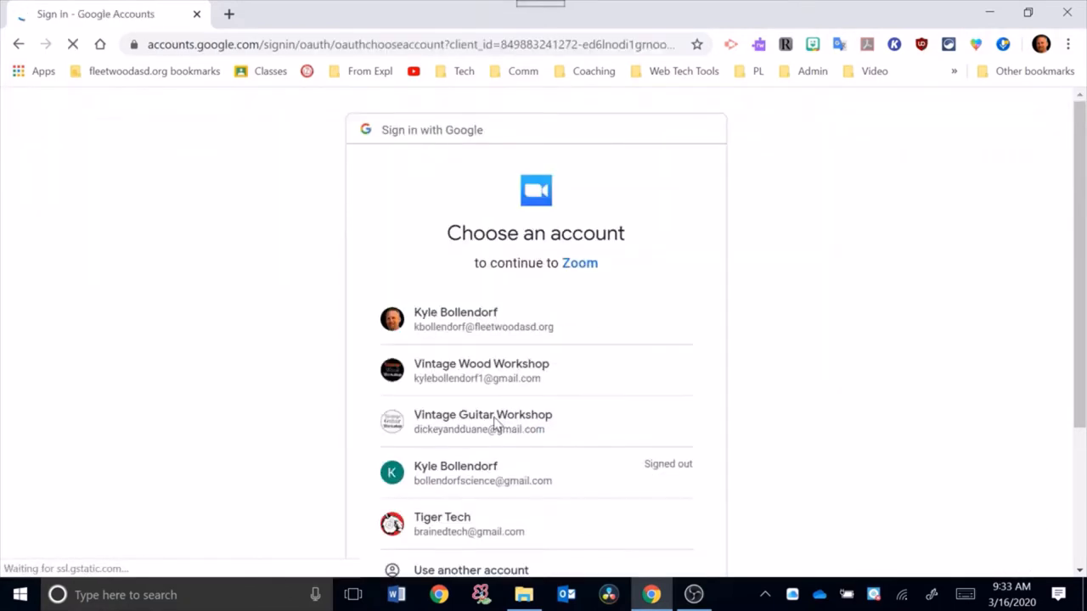
pyautogui.click(482, 319)
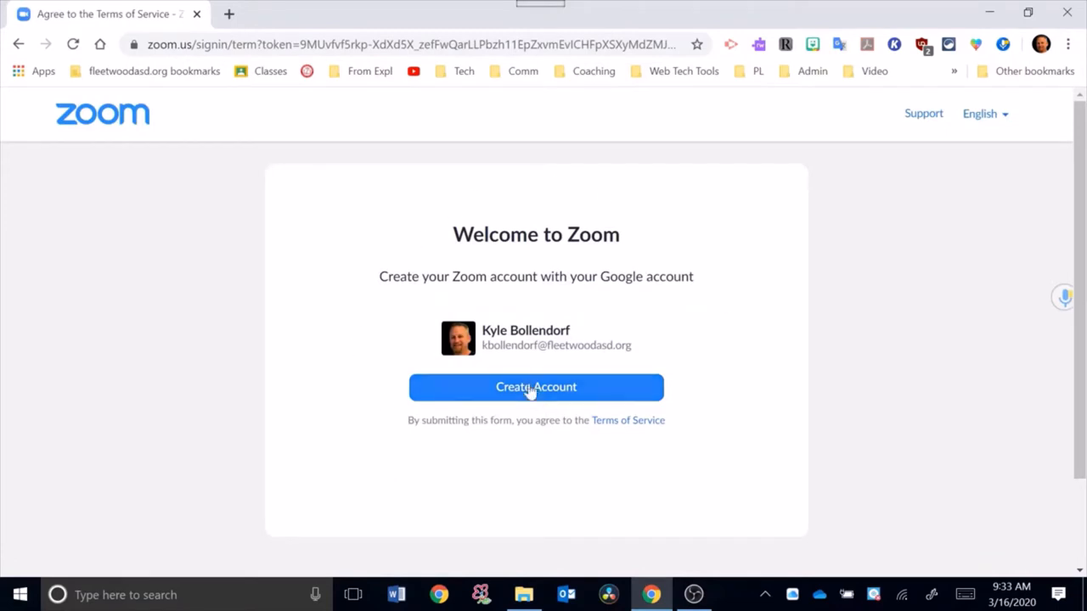
pyautogui.click(536, 387)
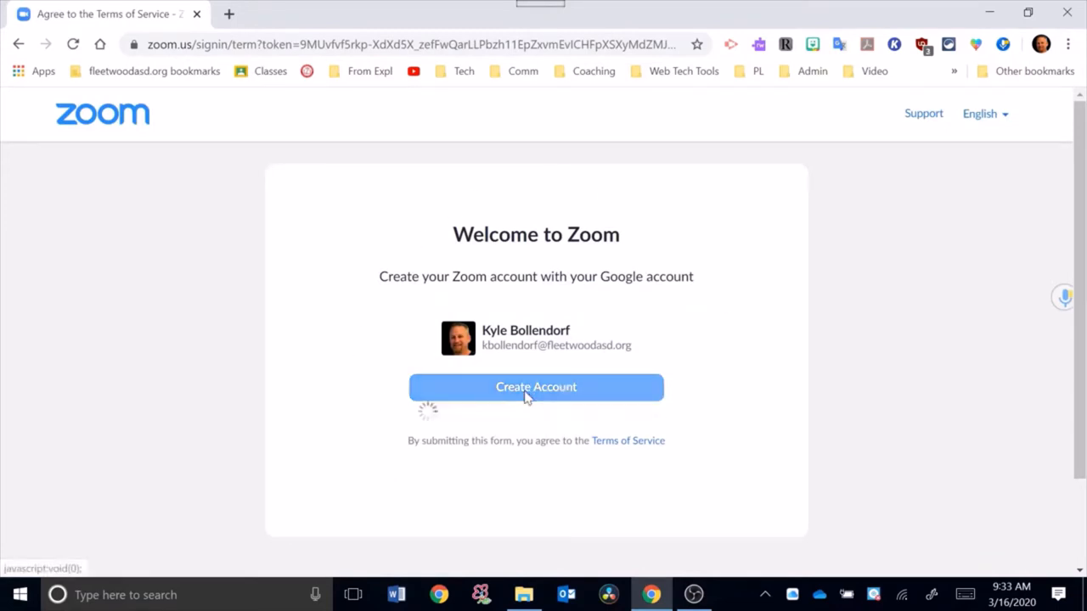
pyautogui.click(536, 387)
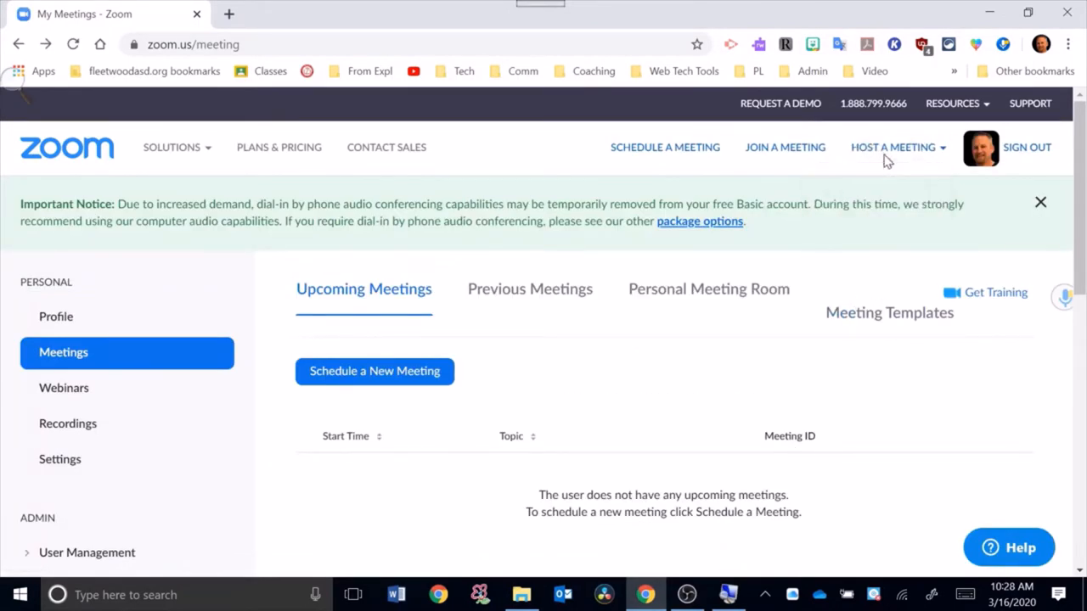
pyautogui.moveTo(666, 146)
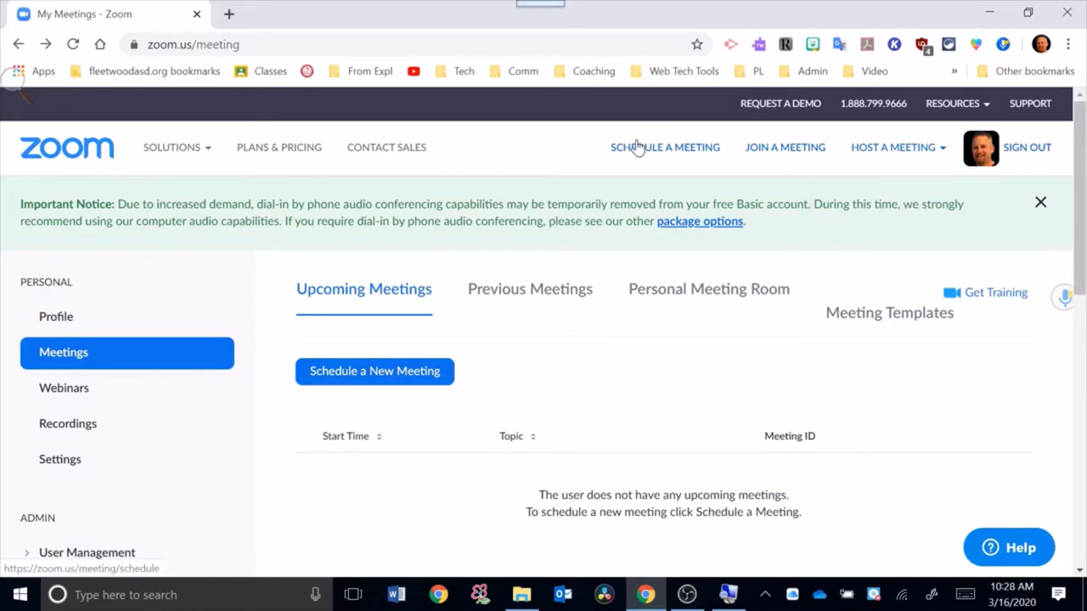
# - Start hosting a meeting with video on from the Host a Meeting menu
pyautogui.click(893, 146)
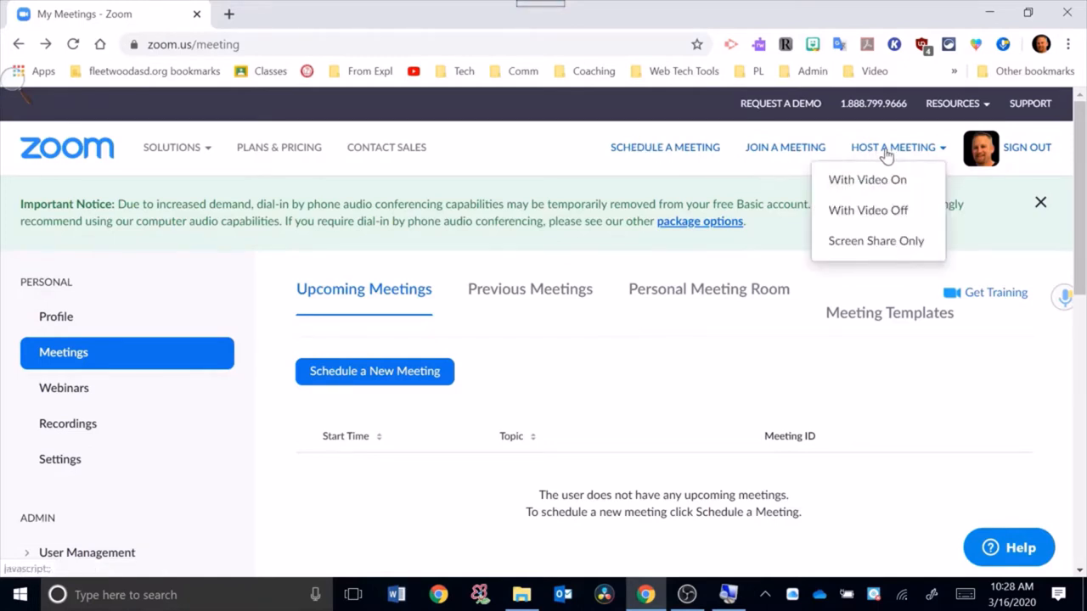
pyautogui.moveTo(866, 180)
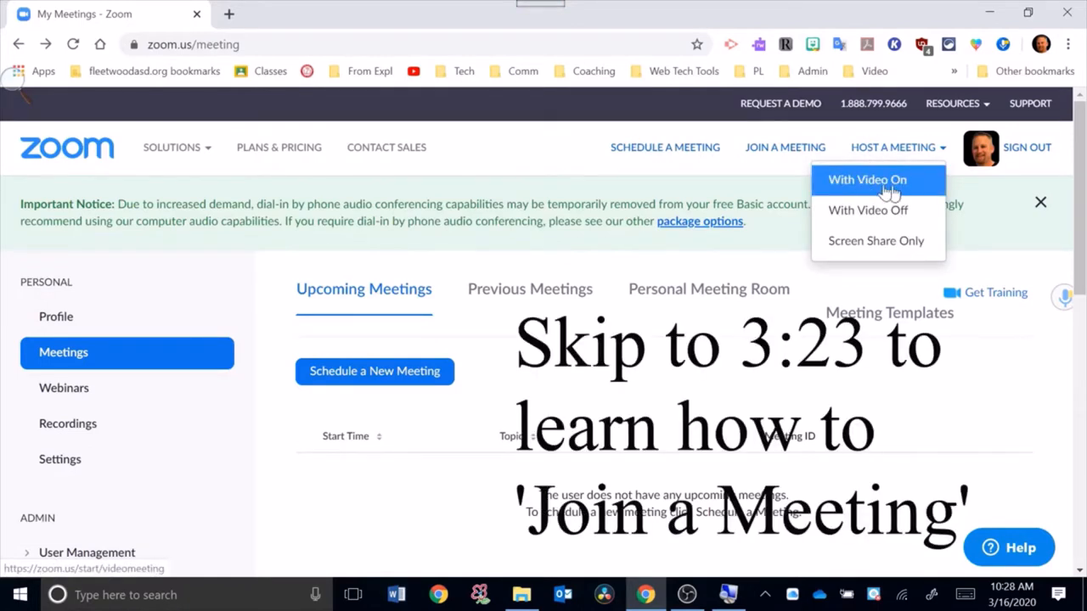
pyautogui.moveTo(874, 241)
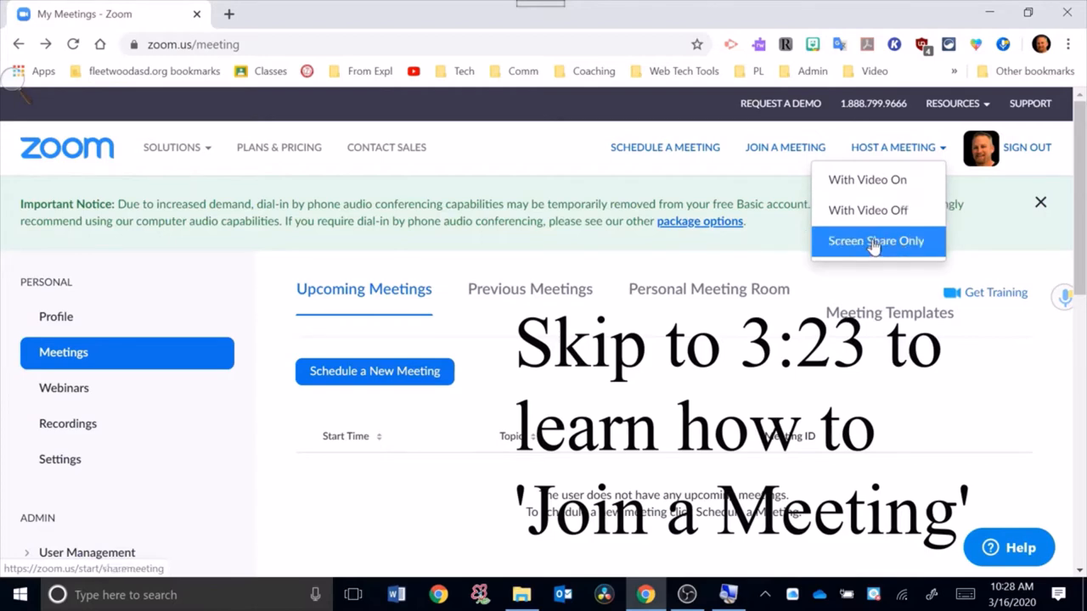
pyautogui.moveTo(866, 180)
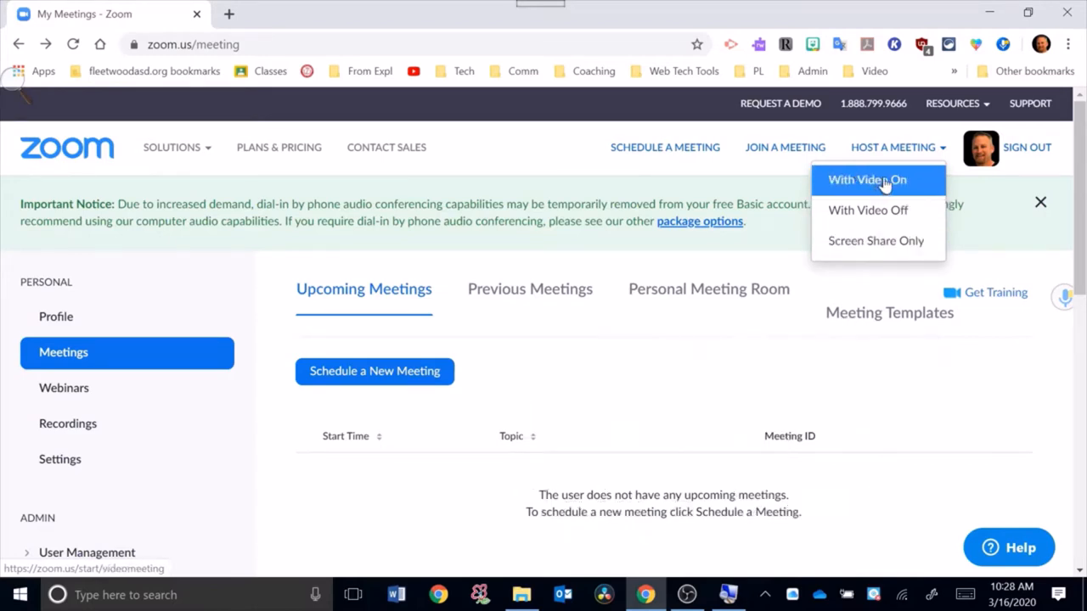
pyautogui.moveTo(869, 184)
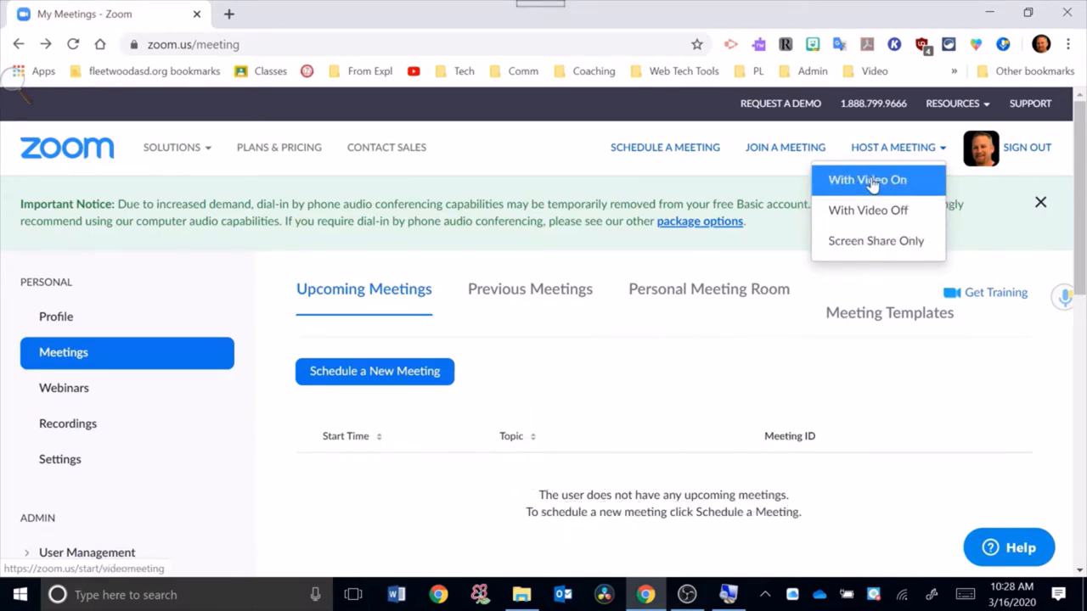
pyautogui.click(866, 180)
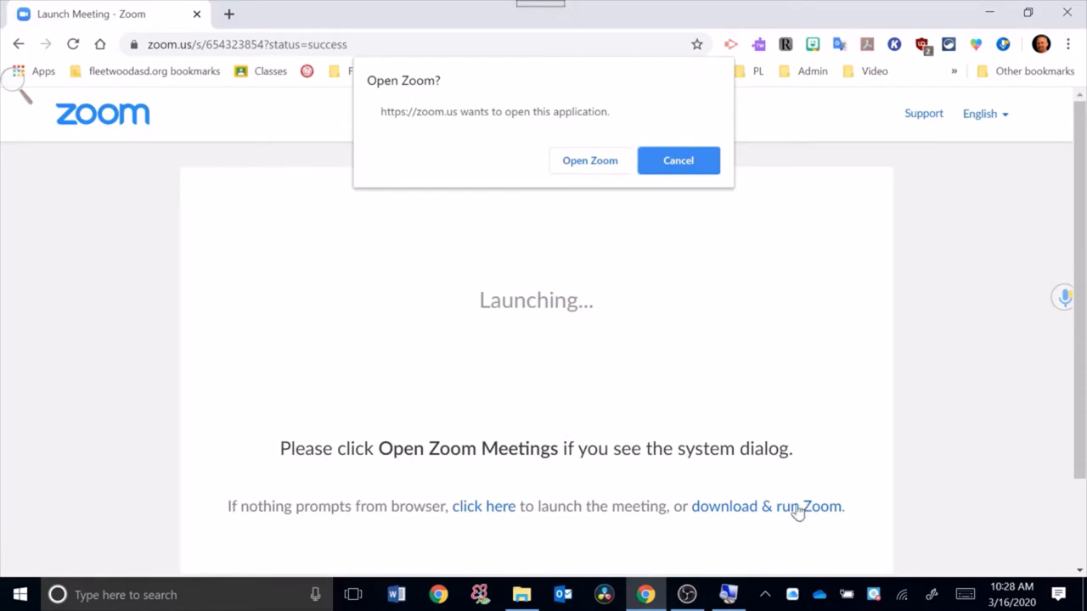
pyautogui.moveTo(144, 569)
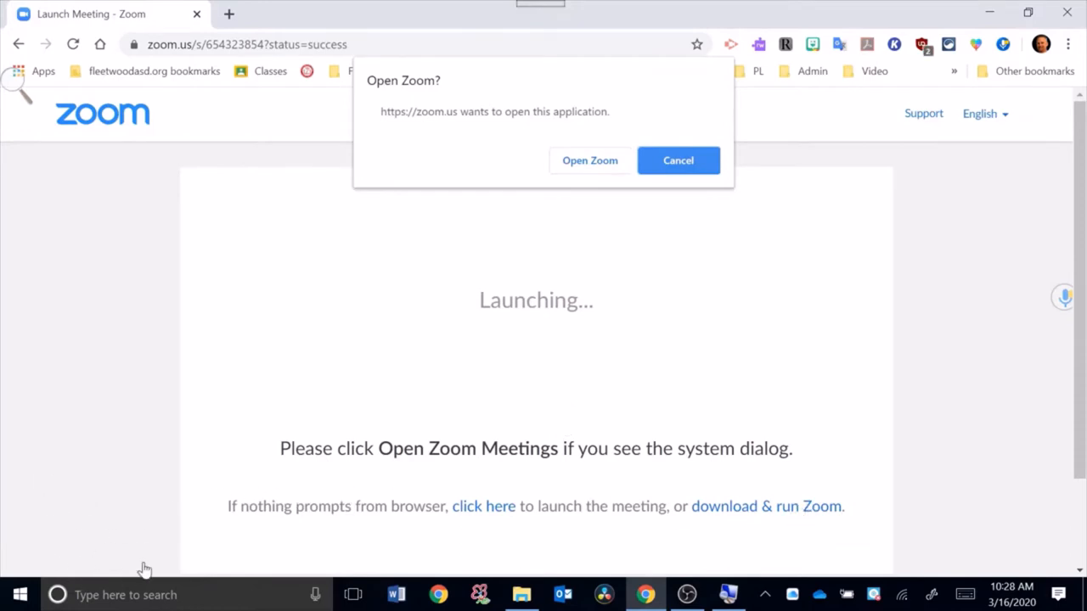
pyautogui.moveTo(75, 548)
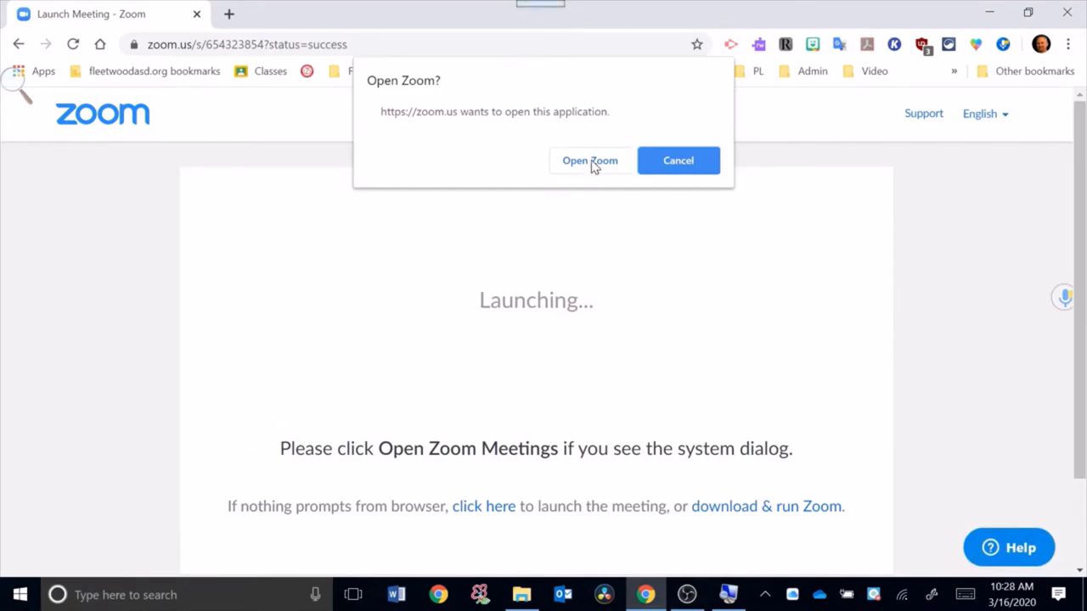
# - Allow the browser to launch the Zoom app and join the meeting with computer audio
pyautogui.click(589, 160)
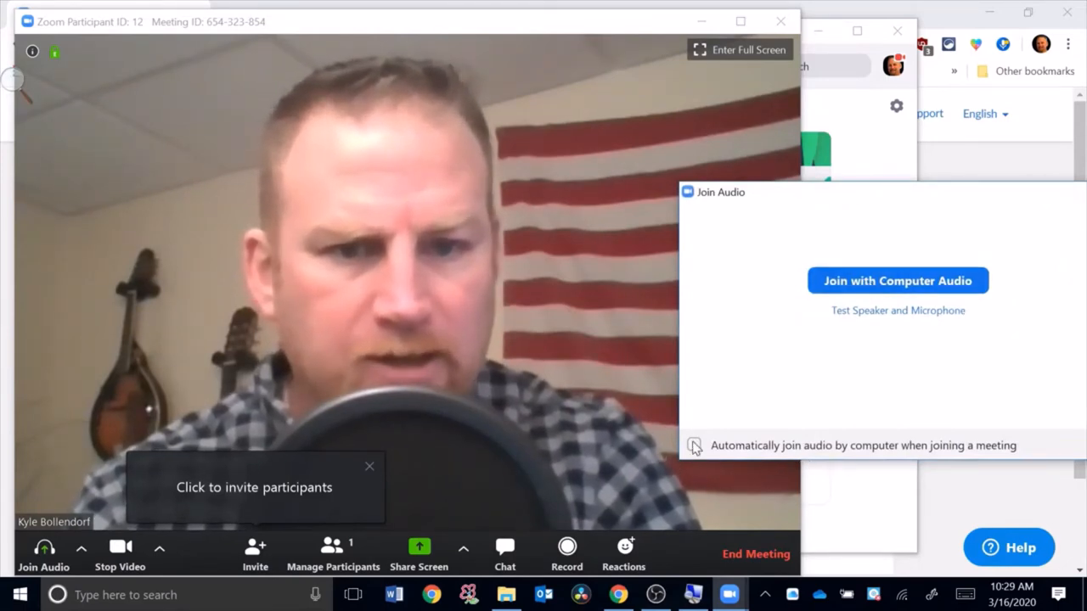
pyautogui.click(896, 280)
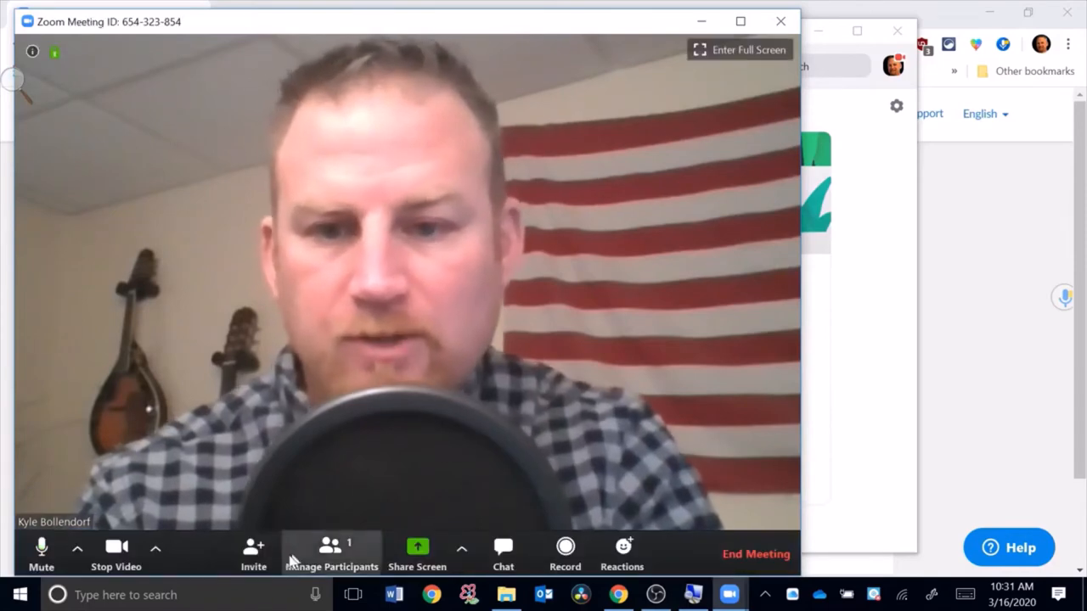
pyautogui.moveTo(253, 557)
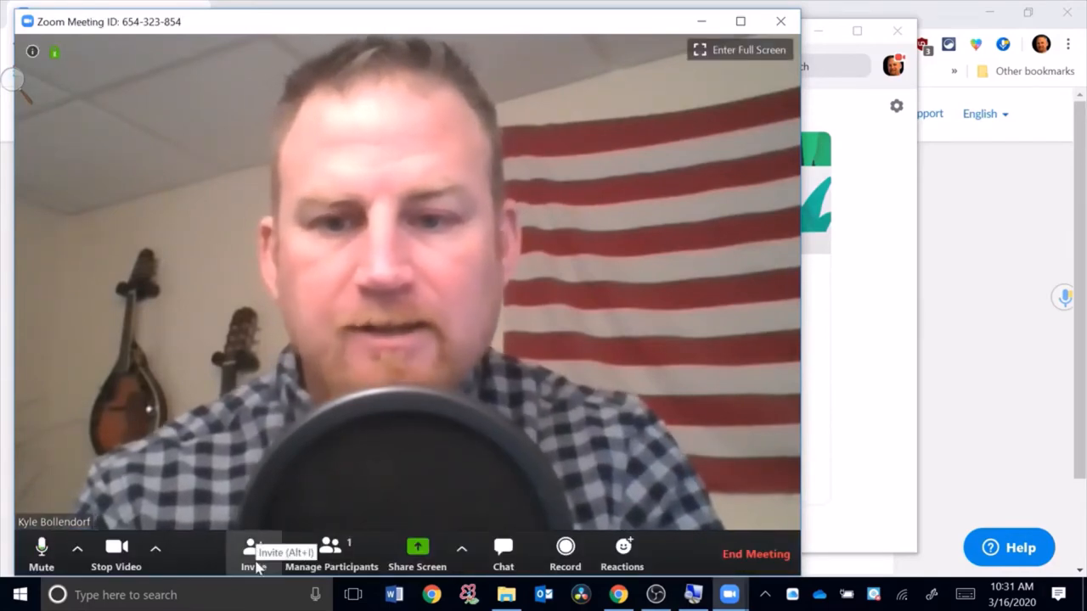
pyautogui.click(253, 557)
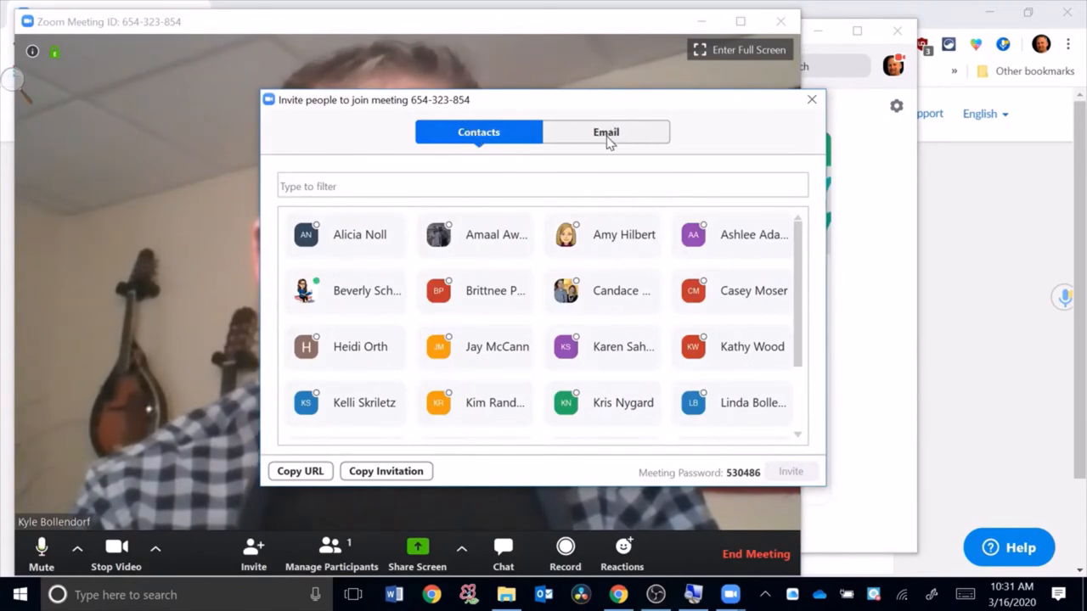
pyautogui.click(606, 132)
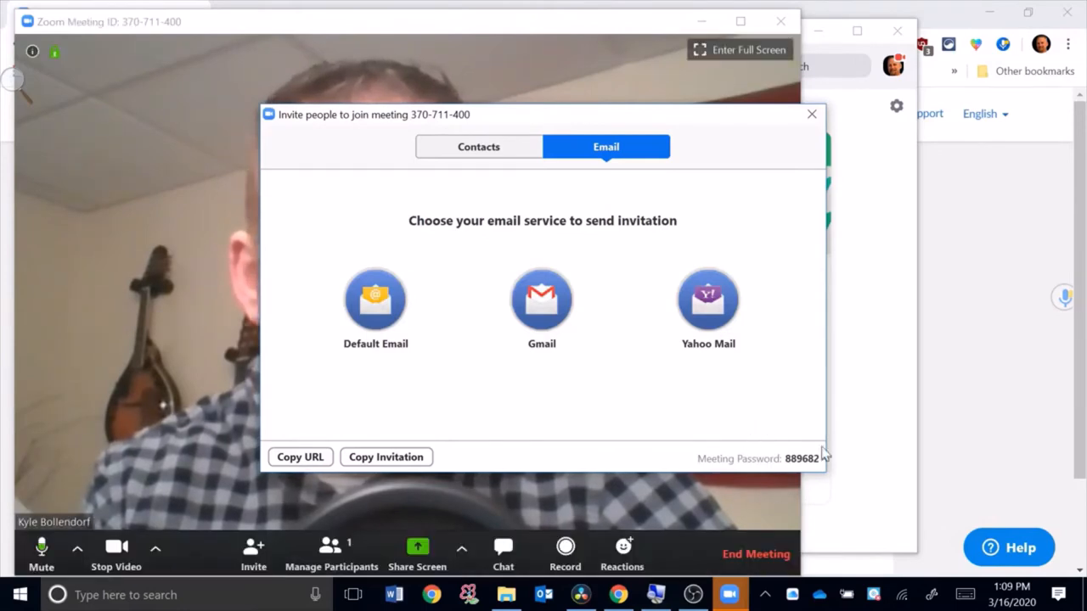
pyautogui.moveTo(728, 398)
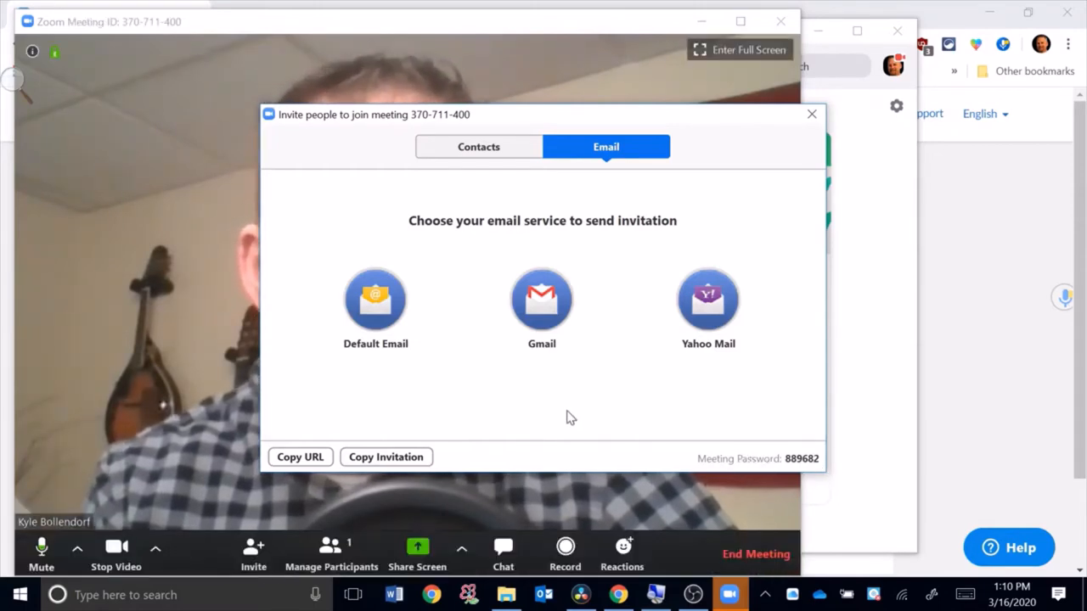
pyautogui.click(811, 114)
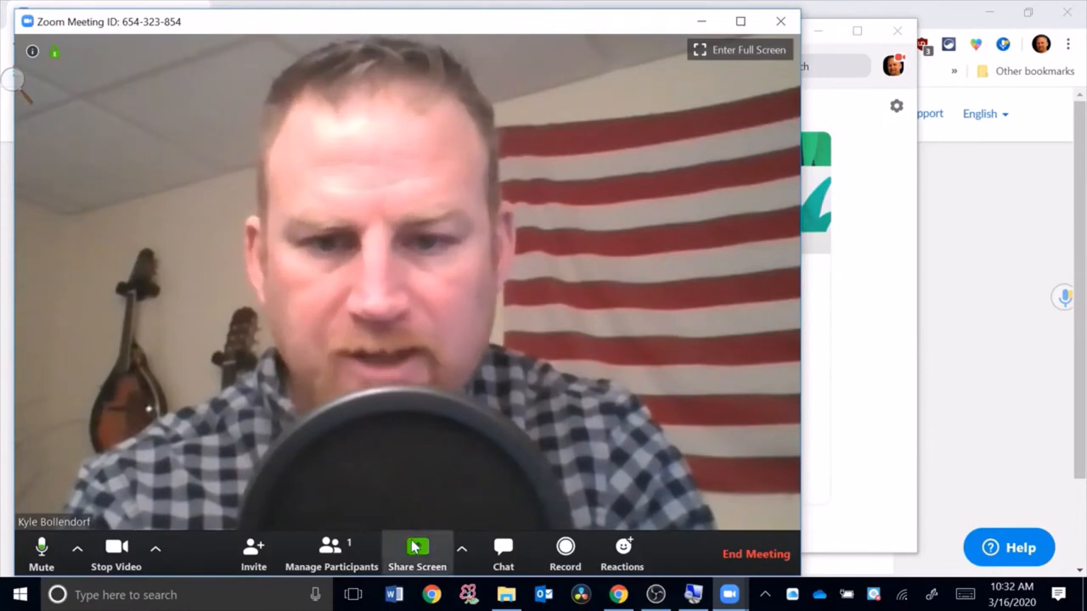
# - Share a whiteboard to the meeting and draw a freehand black squiggle on it
pyautogui.click(417, 553)
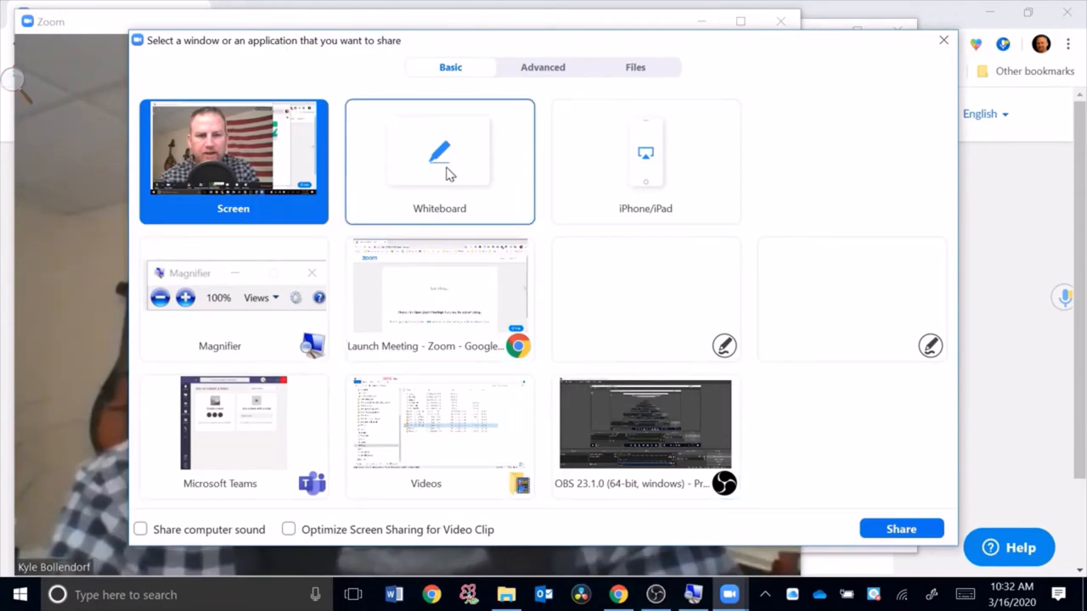
pyautogui.click(438, 161)
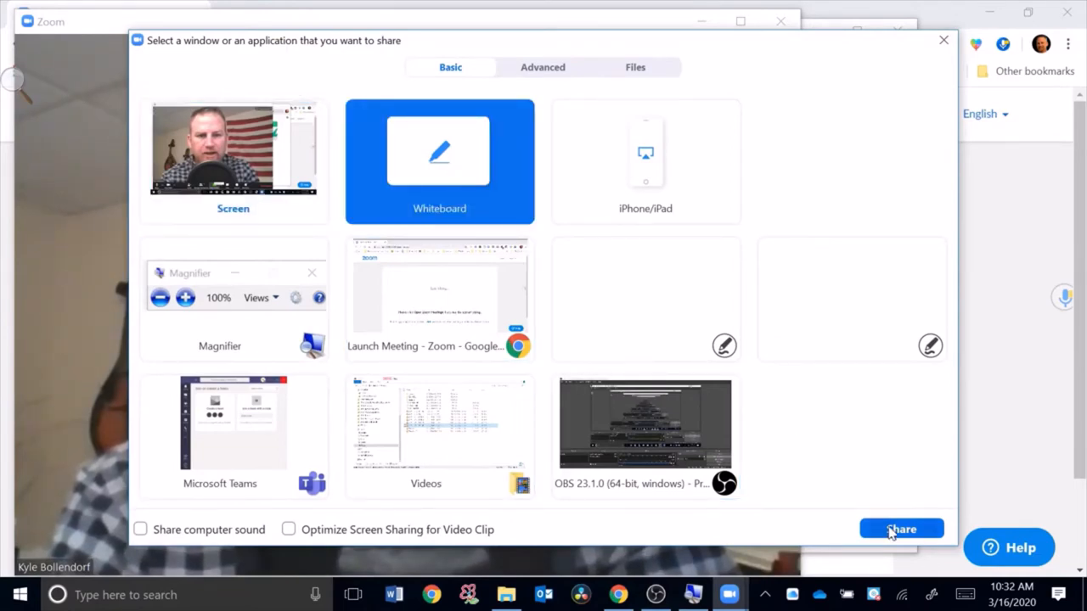
pyautogui.click(900, 530)
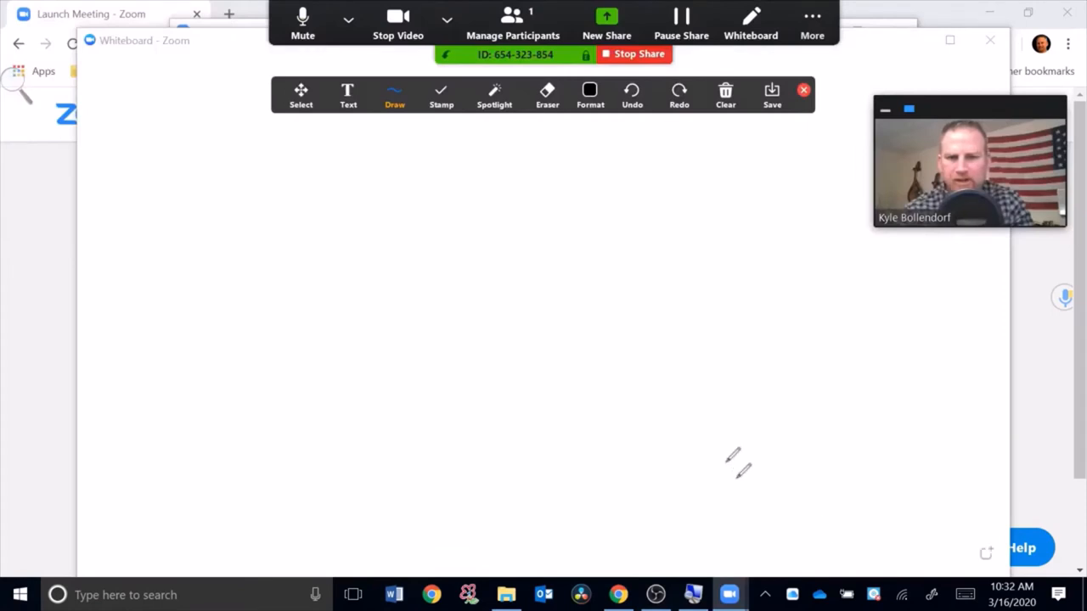
pyautogui.moveTo(377, 231)
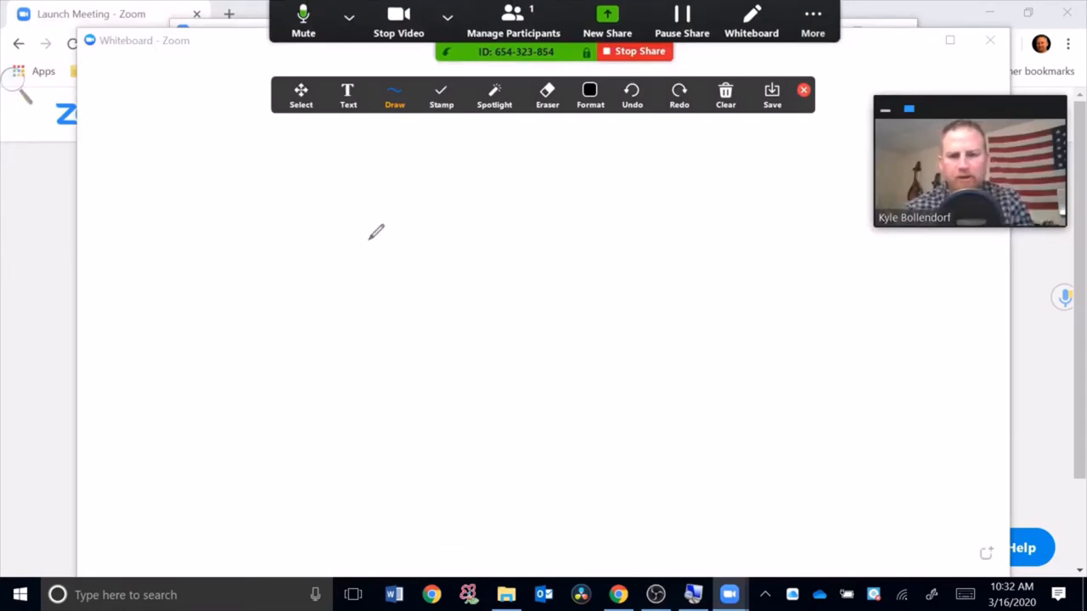
pyautogui.moveTo(348, 200); pyautogui.dragTo(354, 263)
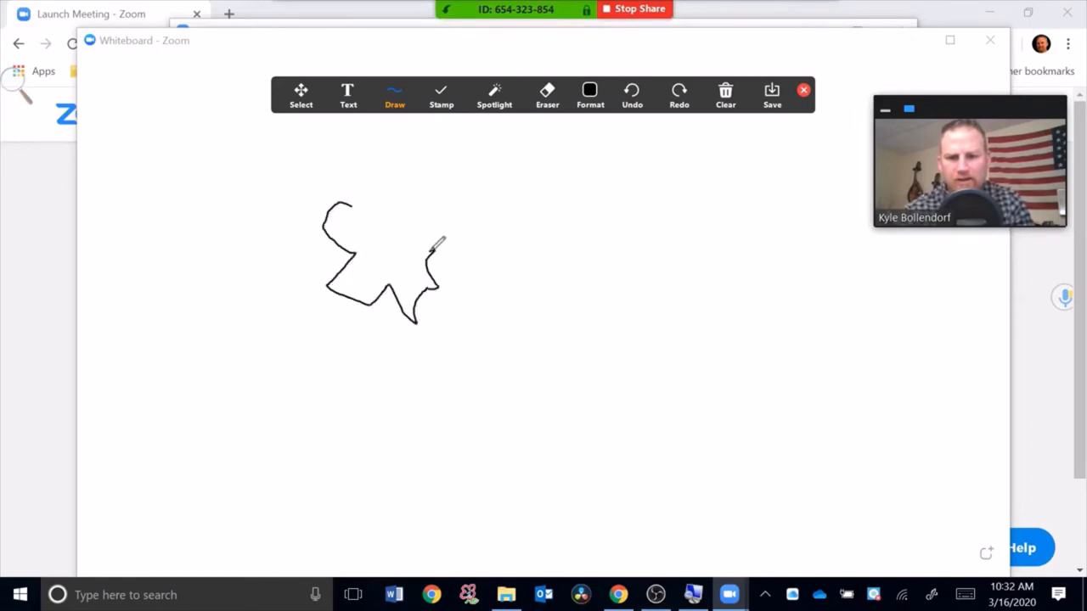
pyautogui.moveTo(433, 246); pyautogui.dragTo(557, 275)
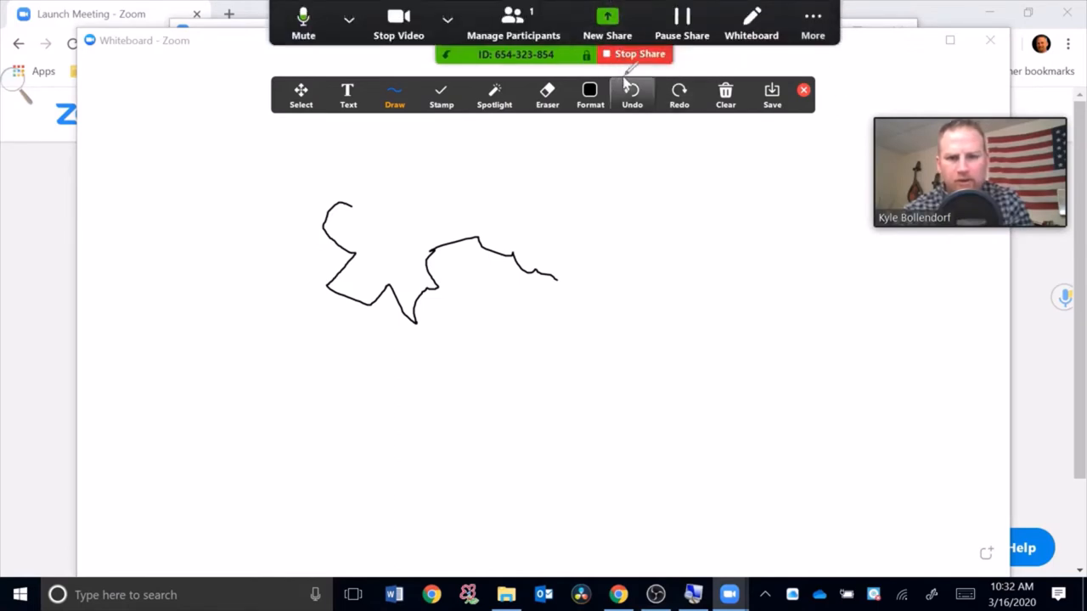
# - Stop sharing the whiteboard so the host's camera video returns
pyautogui.click(633, 53)
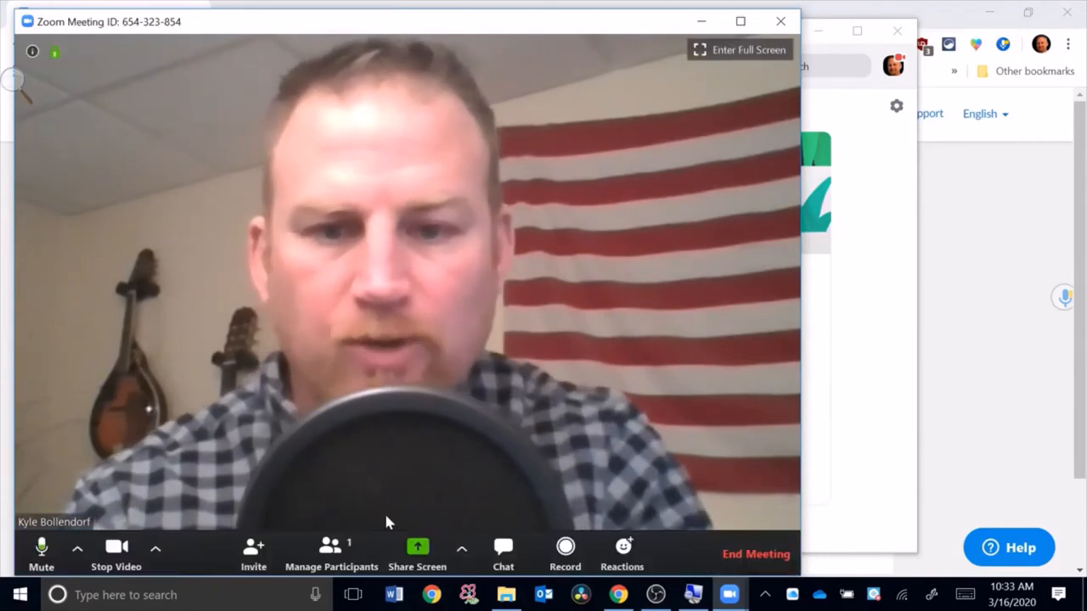
pyautogui.moveTo(418, 546)
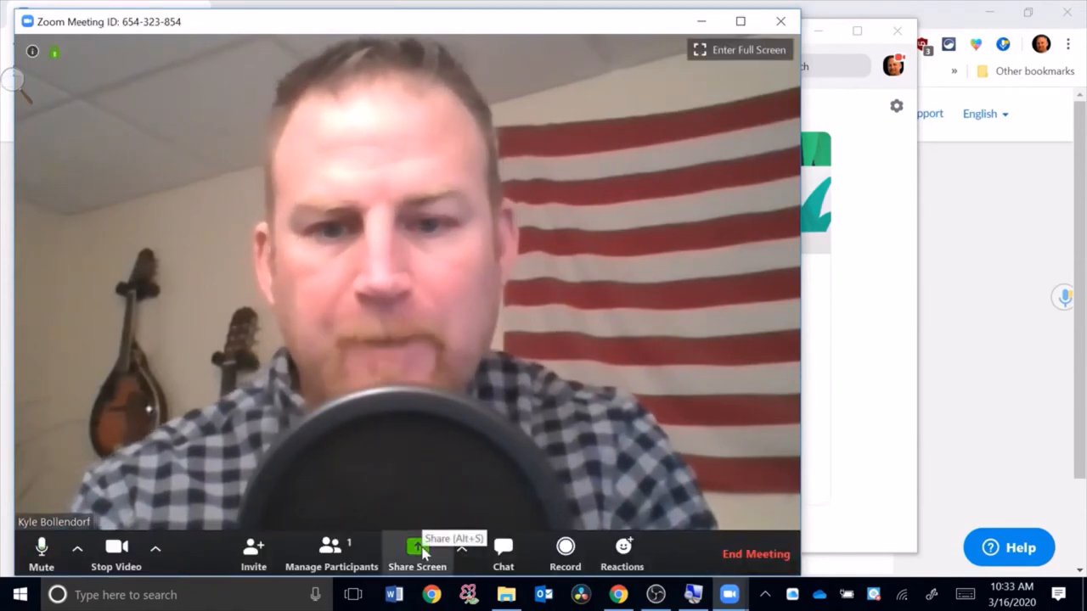
# - Share the Videos app window to the meeting
pyautogui.click(418, 553)
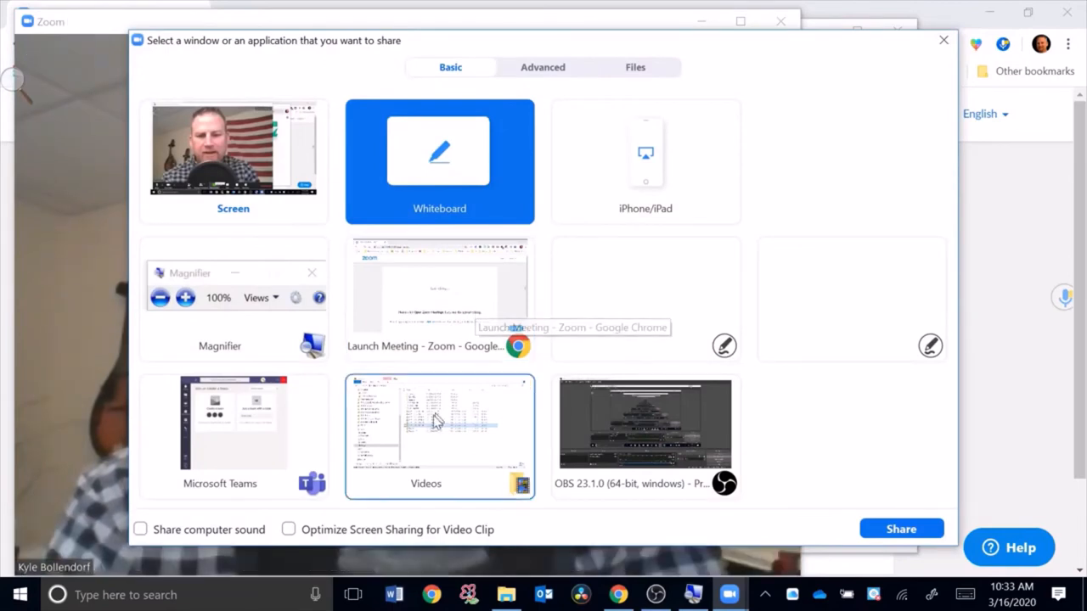
pyautogui.click(438, 433)
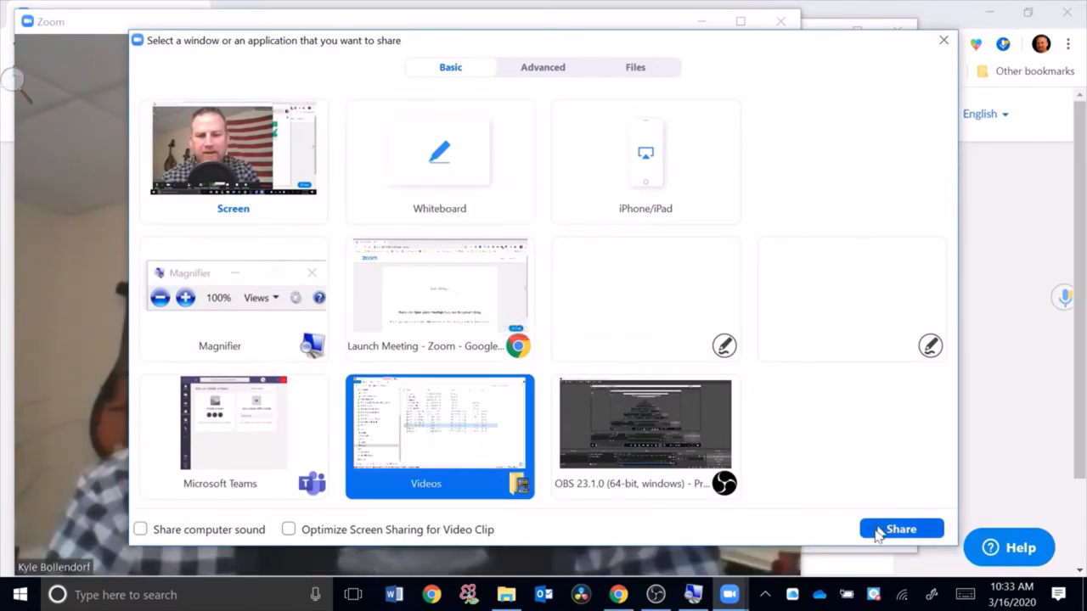
pyautogui.click(900, 529)
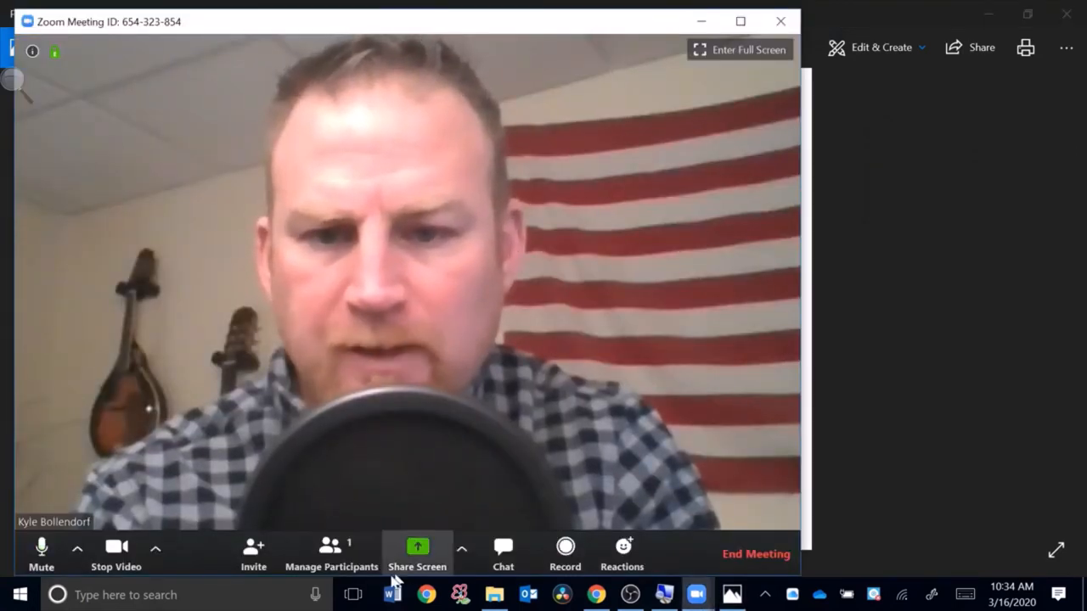
# - View the participants list, then end the meeting for all participants
pyautogui.click(331, 552)
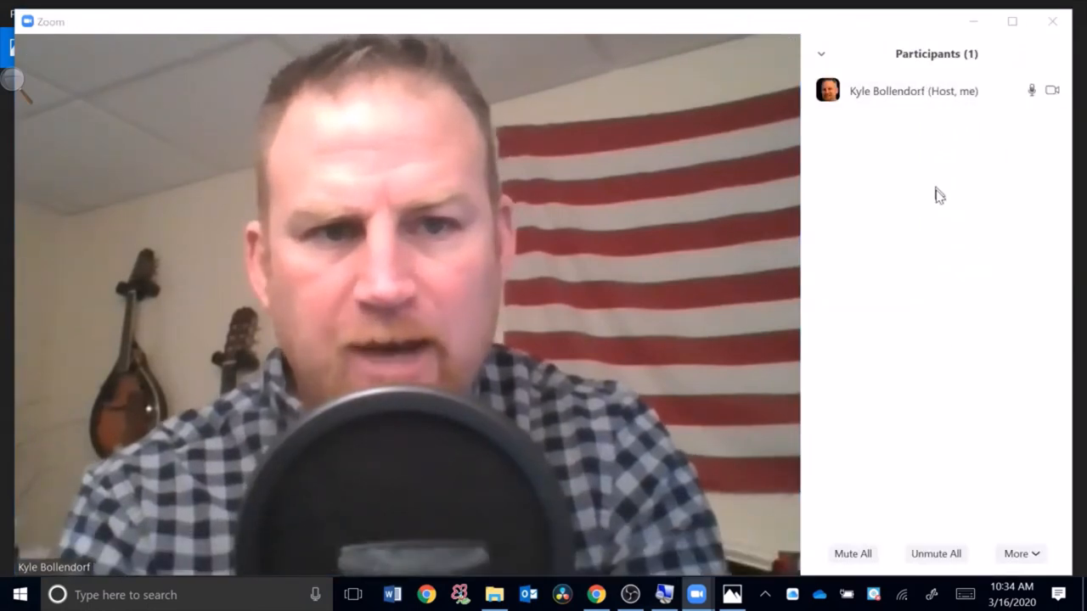
pyautogui.moveTo(937, 91)
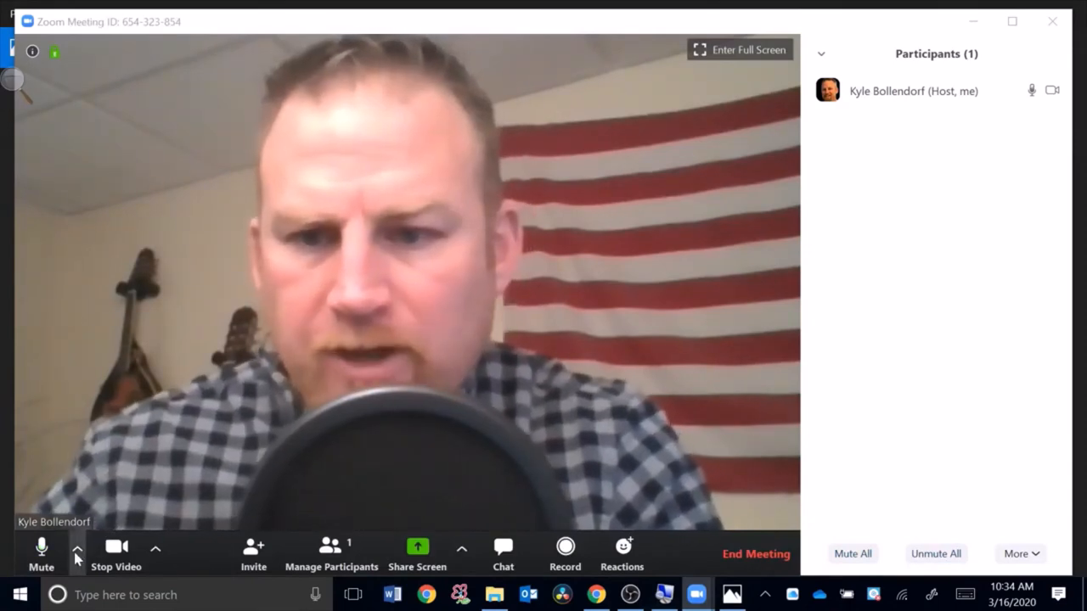
pyautogui.moveTo(115, 552)
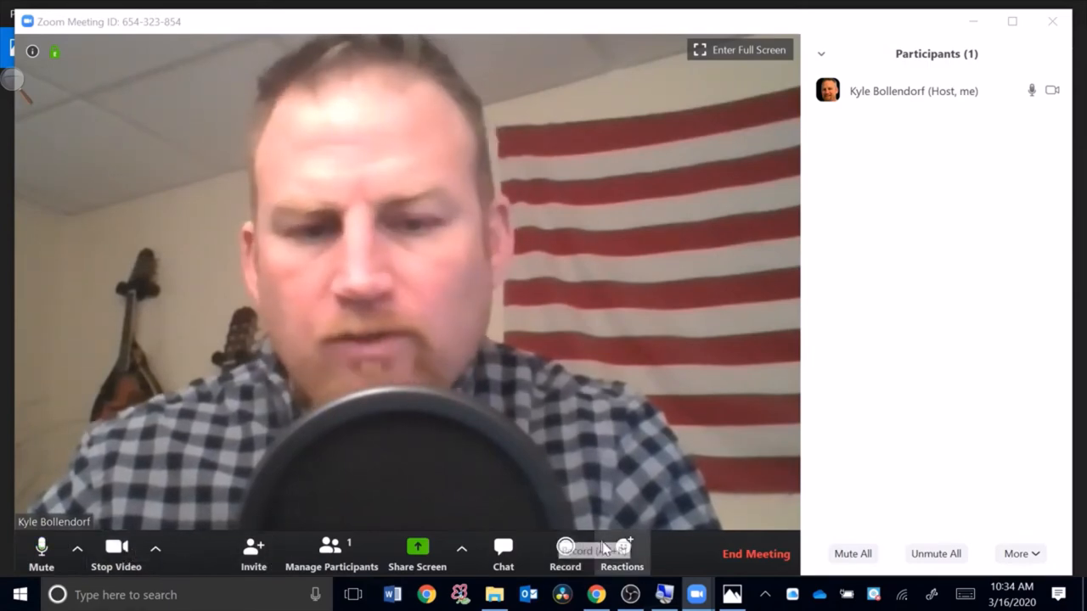
pyautogui.moveTo(563, 553)
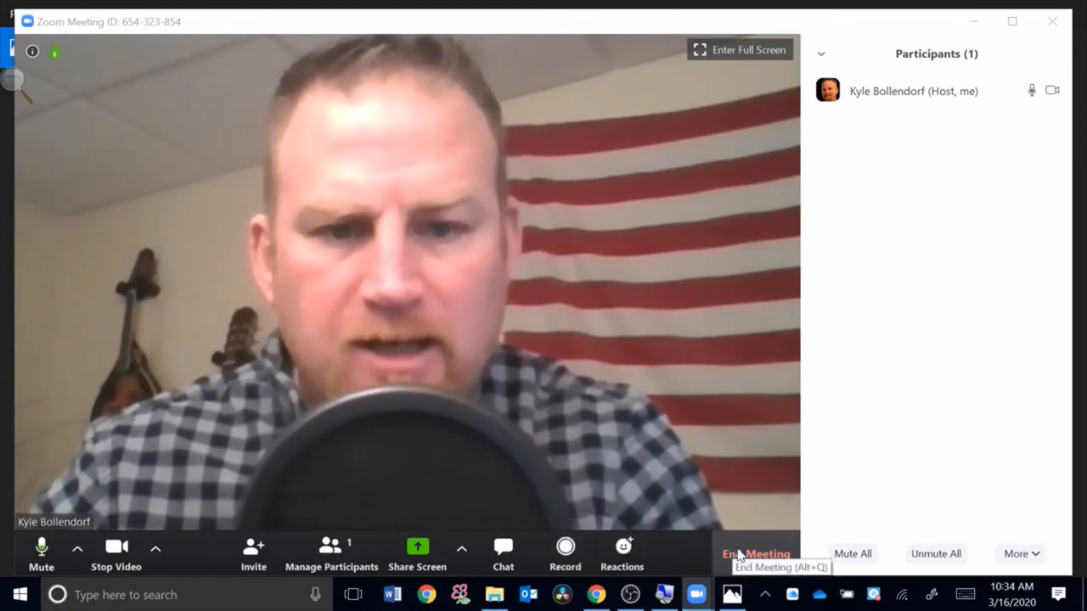
pyautogui.click(754, 554)
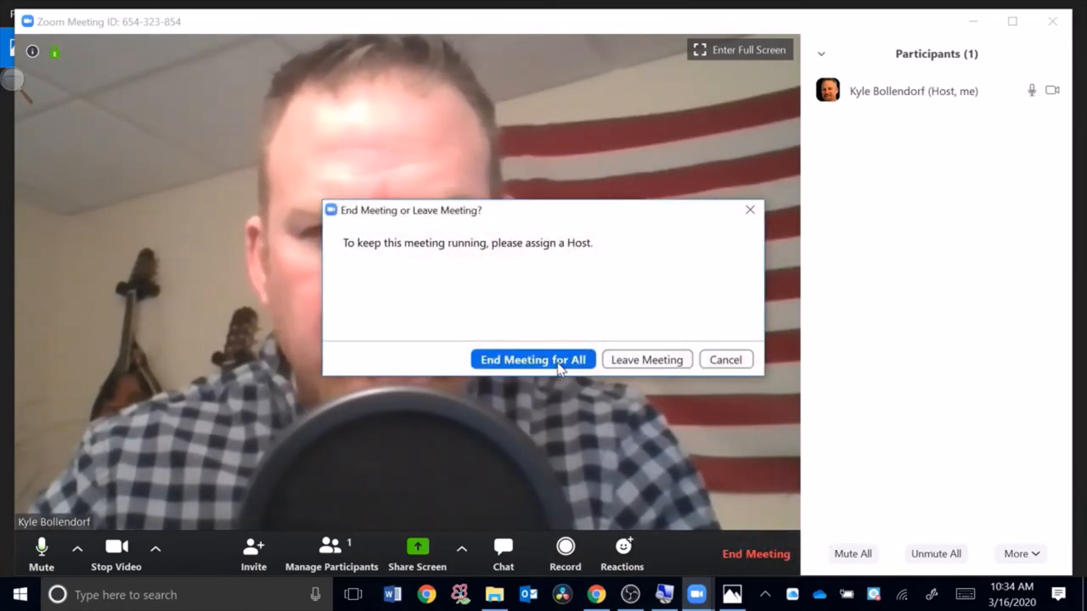
pyautogui.click(533, 360)
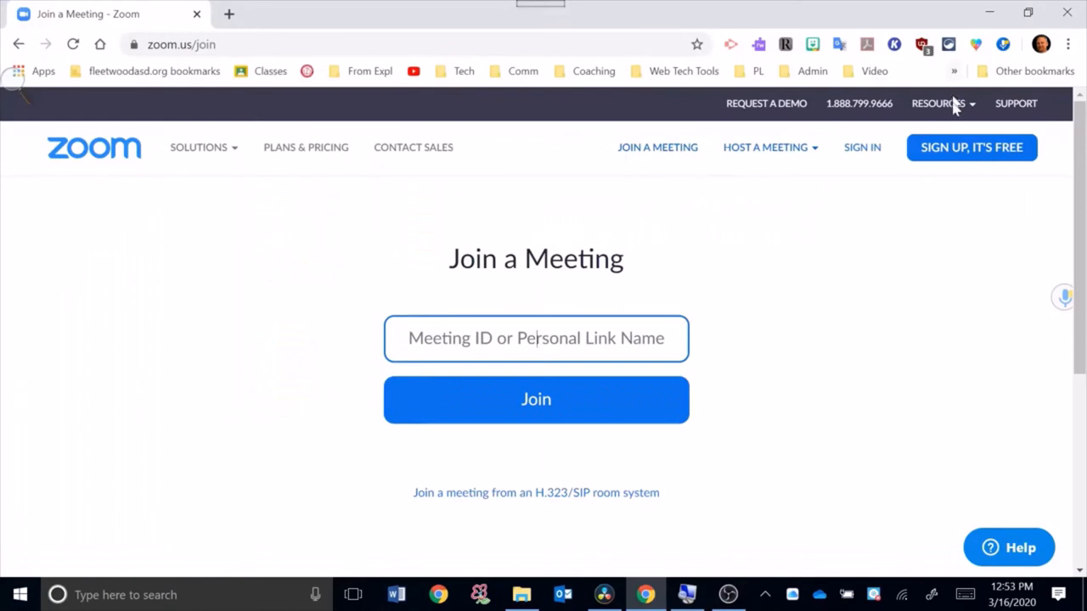
pyautogui.moveTo(735, 200)
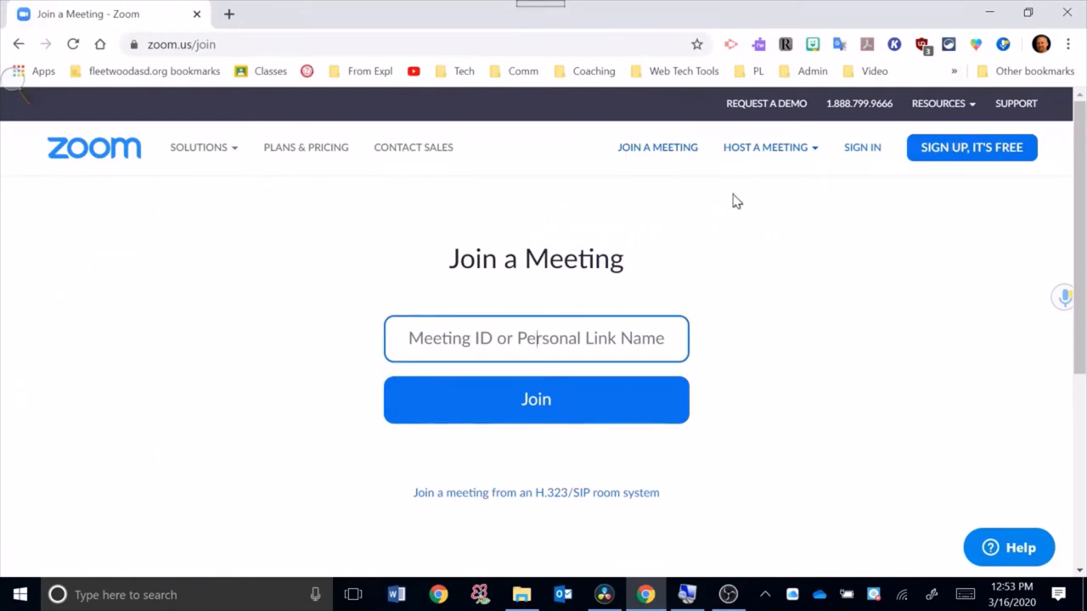
pyautogui.moveTo(657, 147)
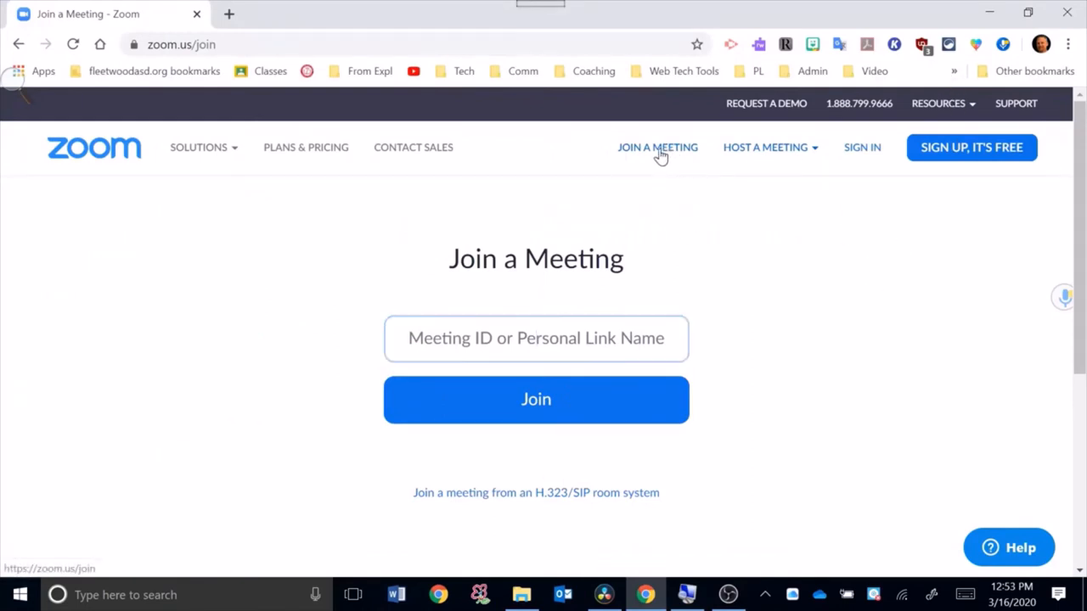
# - Enter meeting ID 542 162 288 on the Join a Meeting page and submit it
pyautogui.click(536, 337)
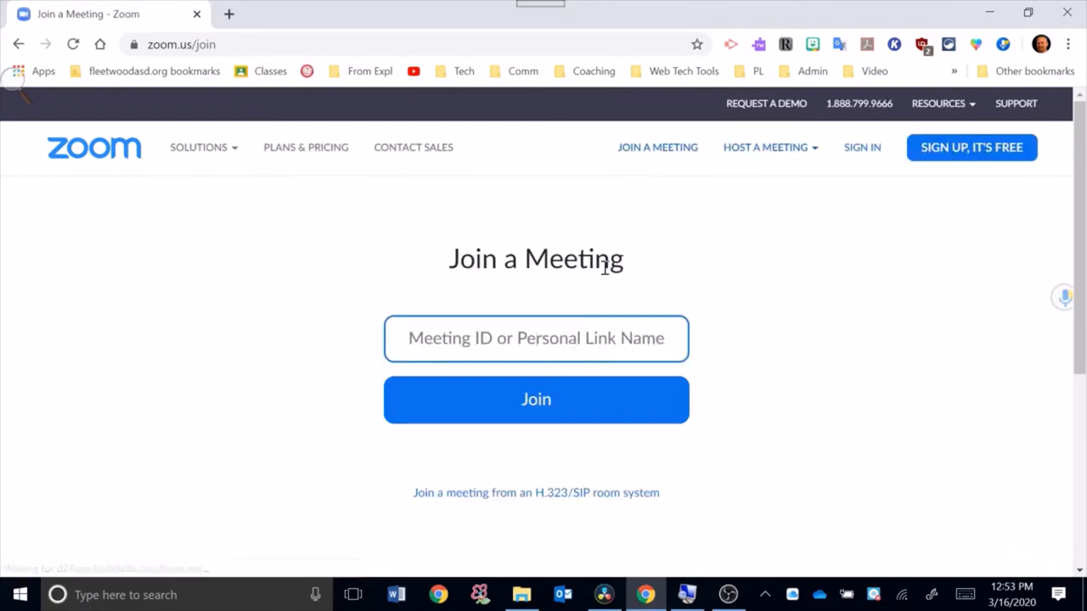
pyautogui.moveTo(598, 268)
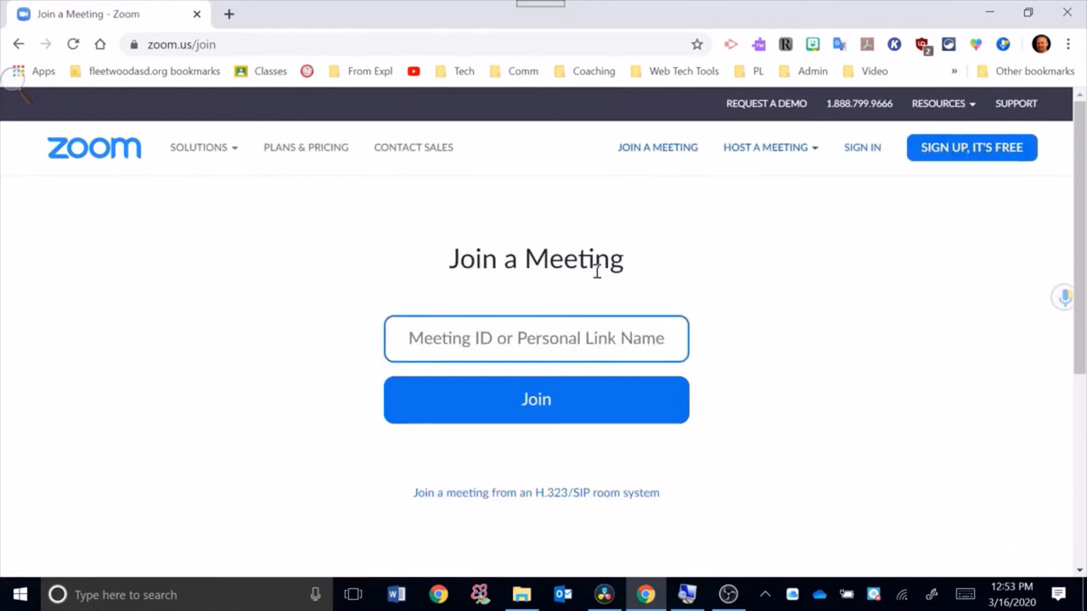
pyautogui.write('542')
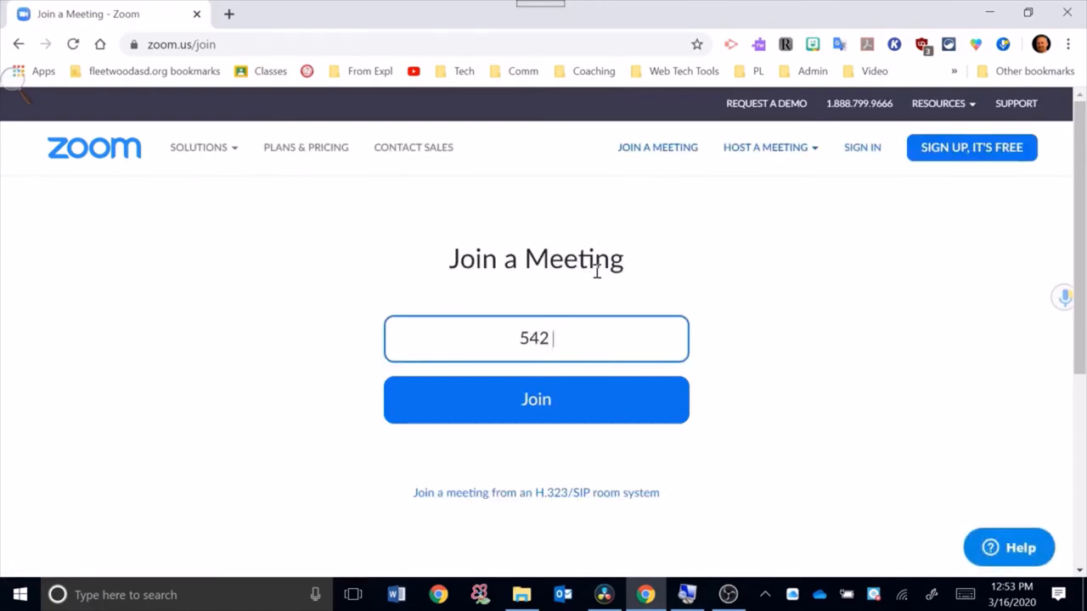
pyautogui.write('1')
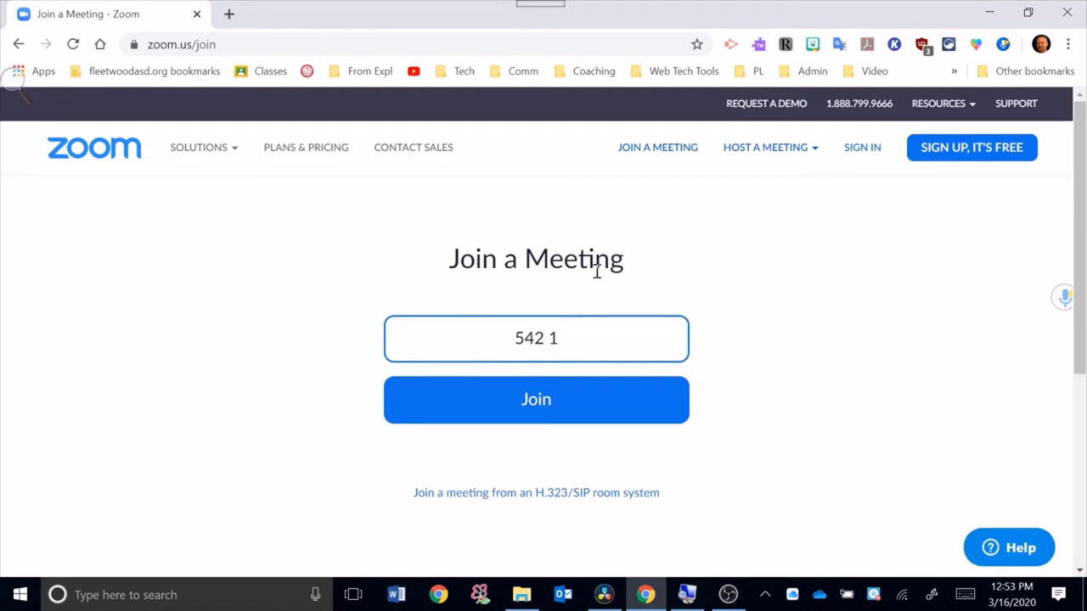
pyautogui.write('62')
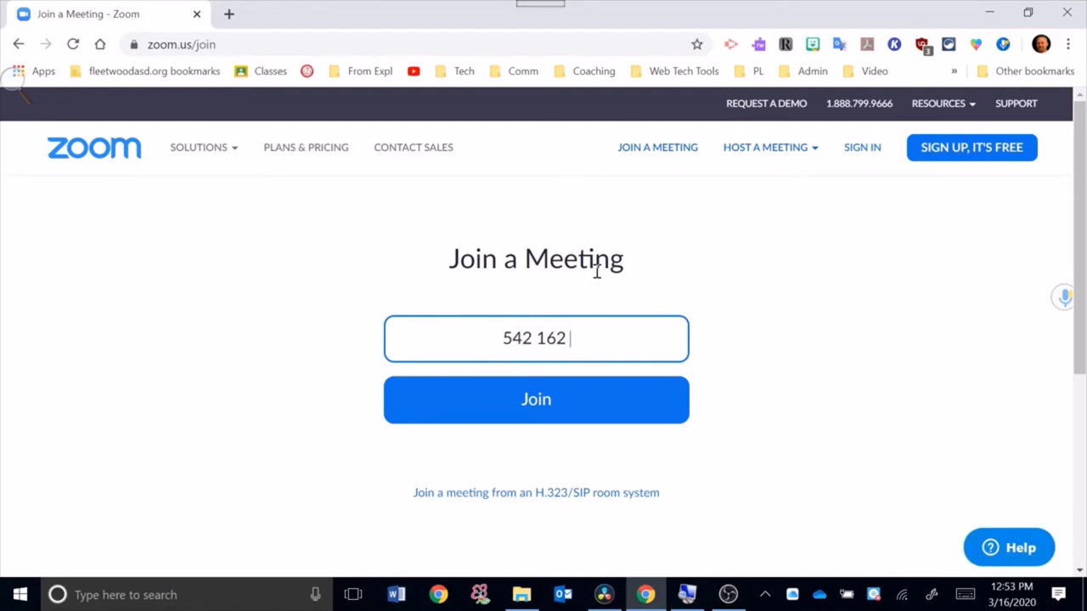
pyautogui.write('288')
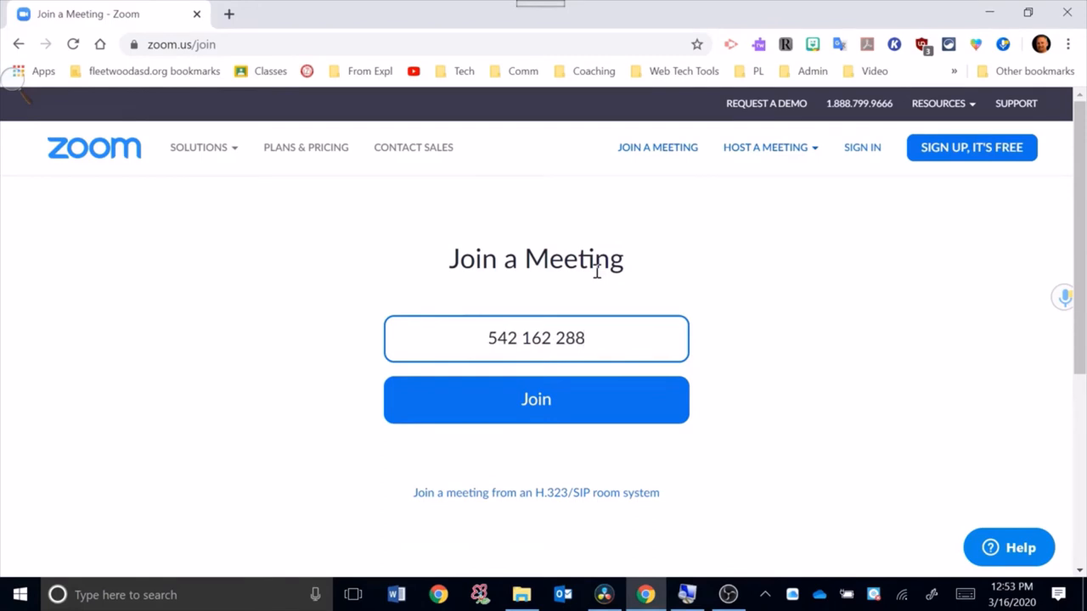
pyautogui.click(536, 399)
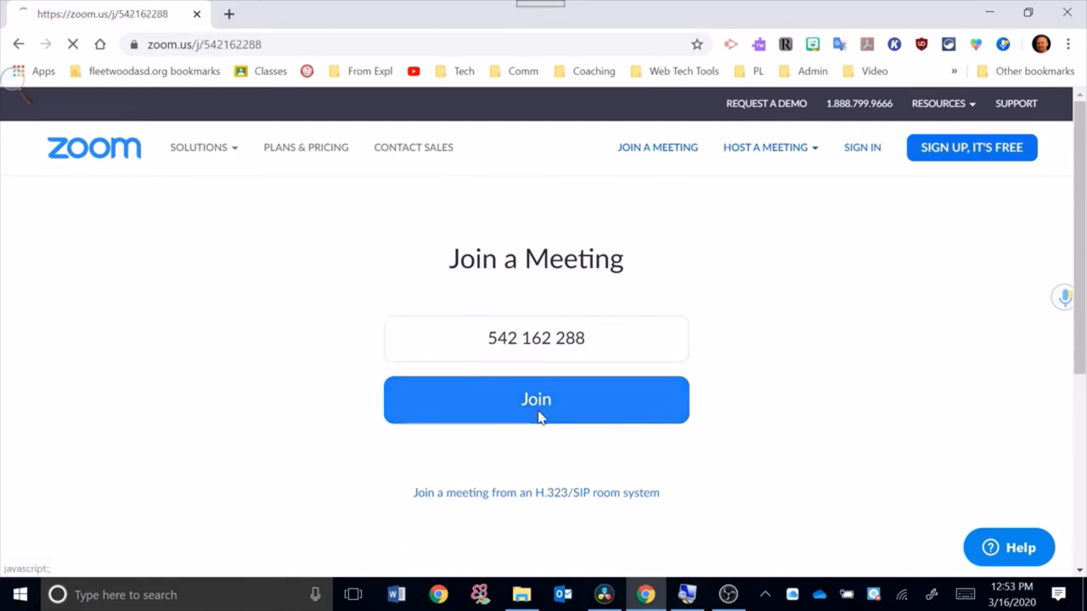
# - Let the browser launch the Zoom app and submit the meeting password
pyautogui.click(536, 399)
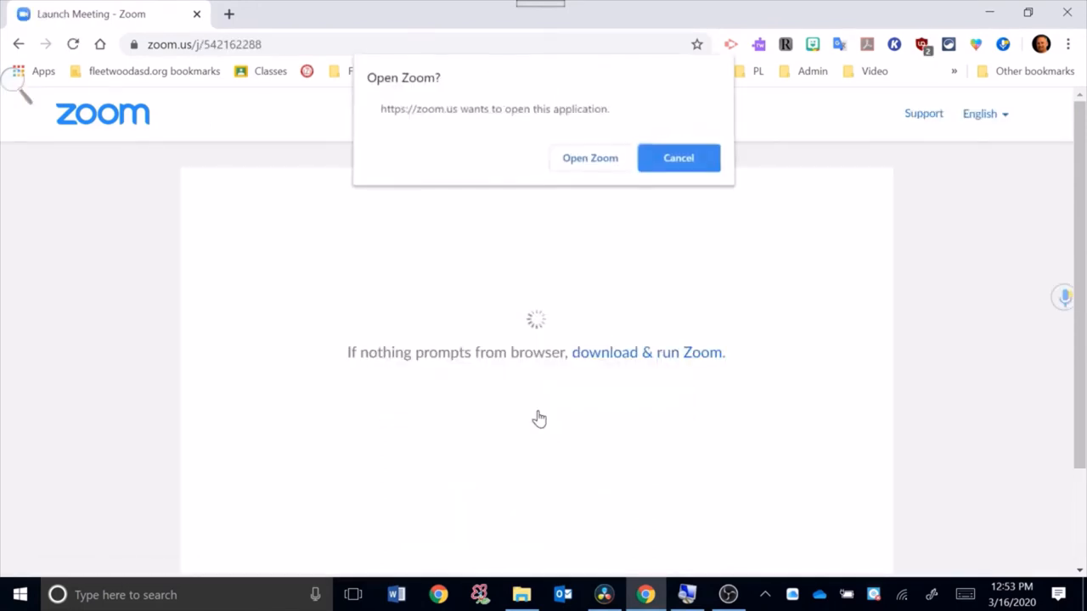
pyautogui.click(590, 158)
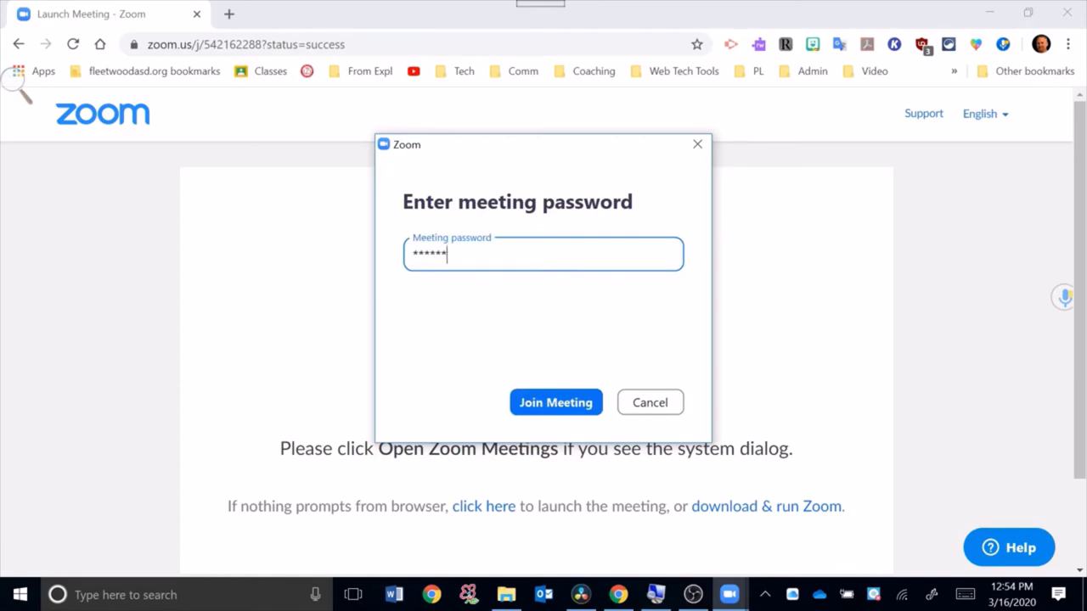
pyautogui.click(555, 403)
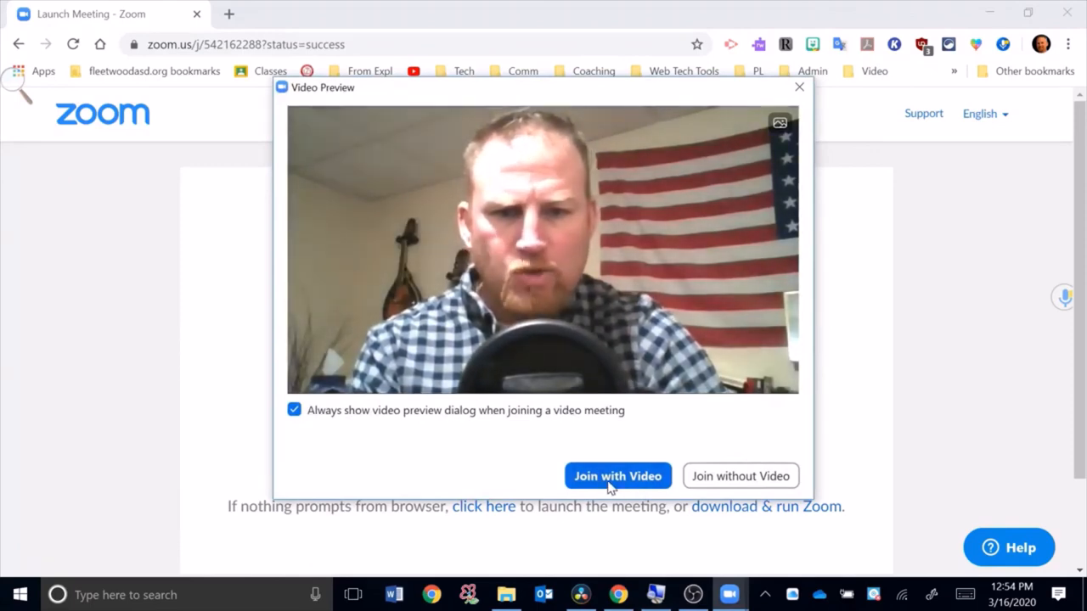
# - Join meeting 542-162-288 with video on and dismiss the Join Audio dialog
pyautogui.click(618, 475)
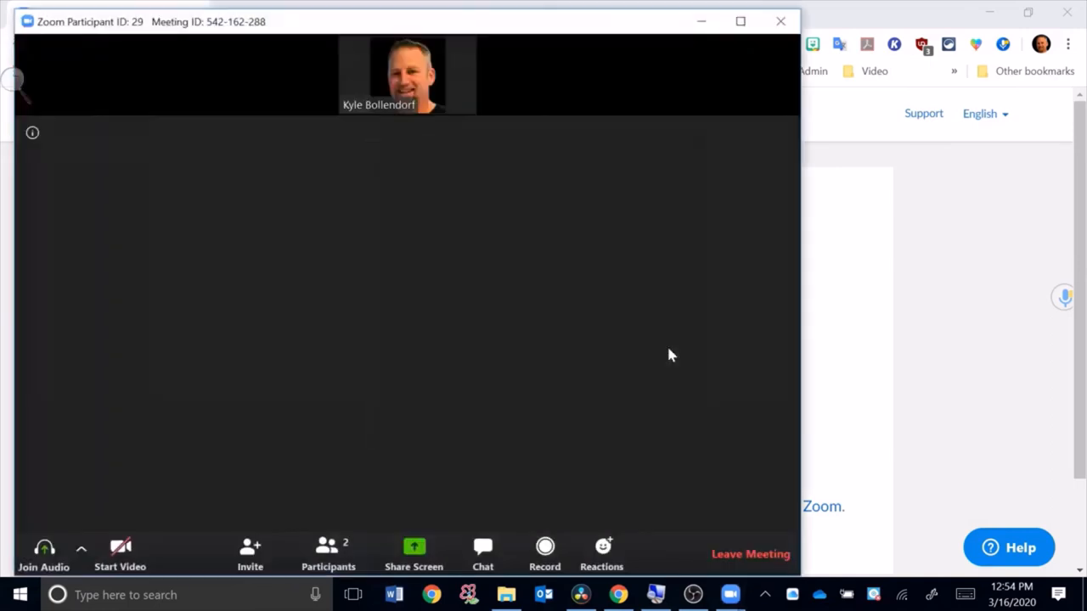
pyautogui.click(119, 554)
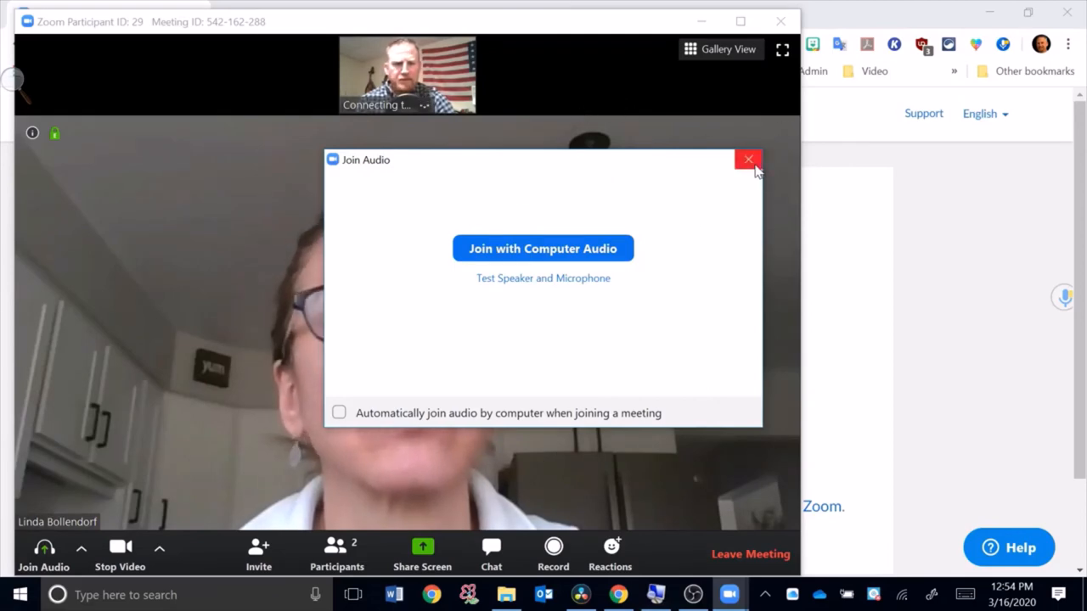
pyautogui.click(747, 160)
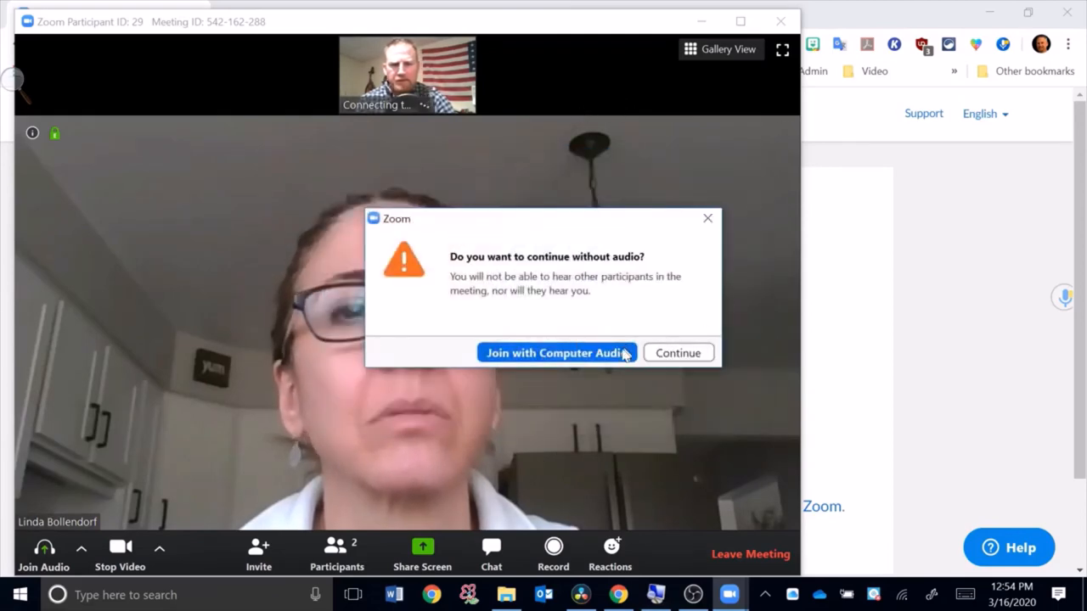